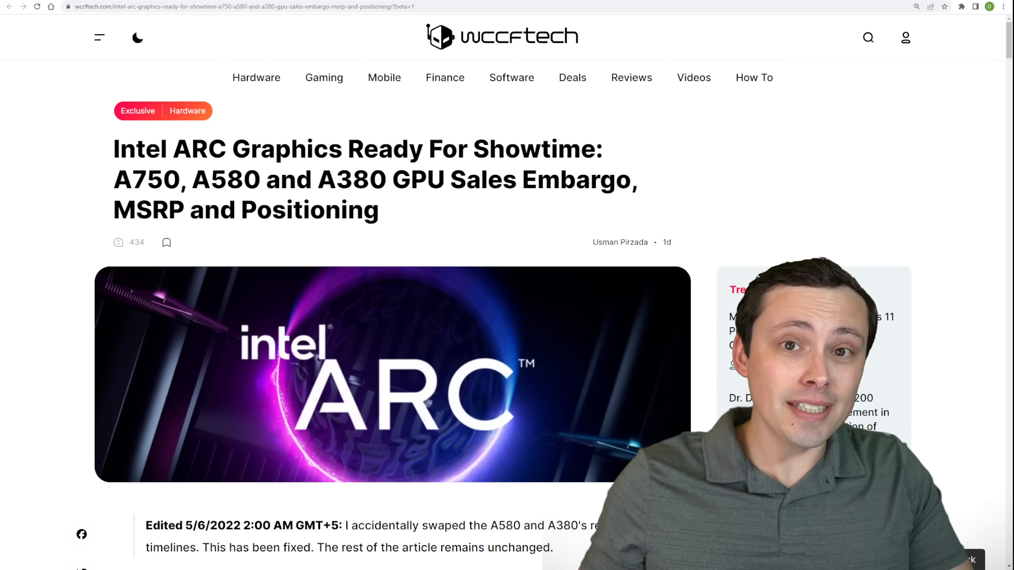
# - Scroll the Intel ARC A750/A580/A380 article to its intro and lineup-leak section
pyautogui.scroll(-3)
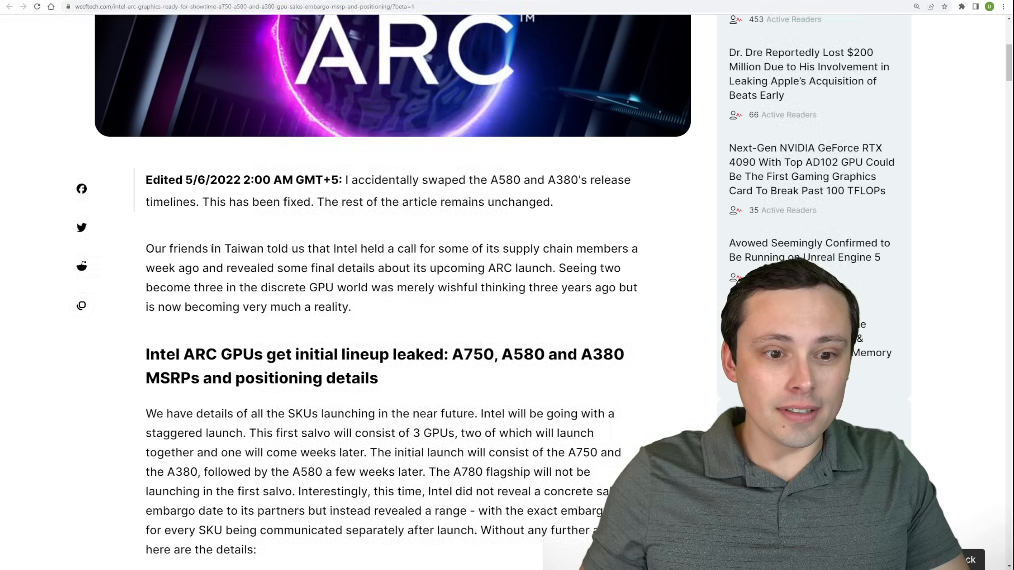
pyautogui.moveTo(330, 248); pyautogui.dragTo(451, 268)
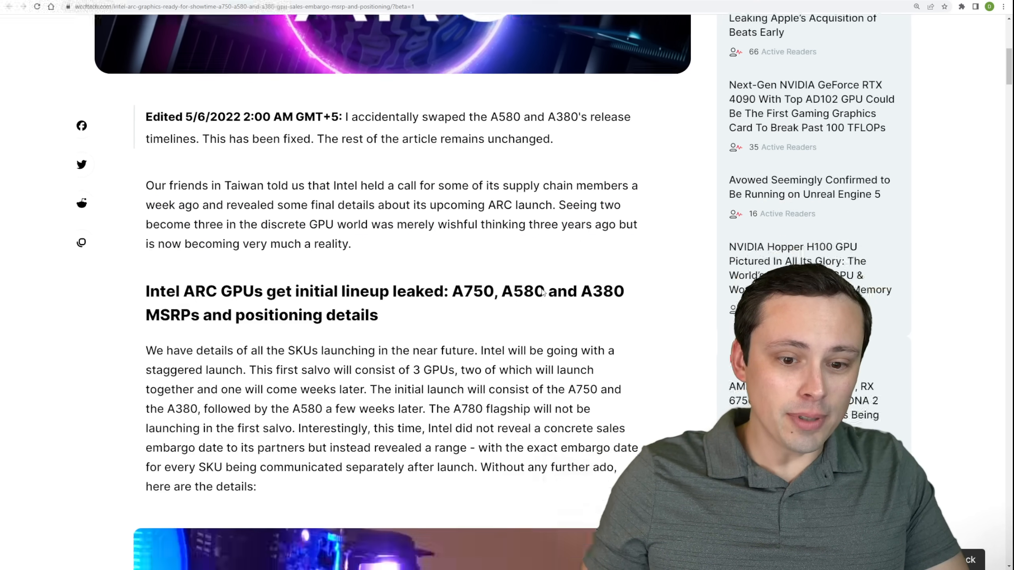
# - Highlight the word Taiwan in the article's intro paragraph
pyautogui.scroll(-3)
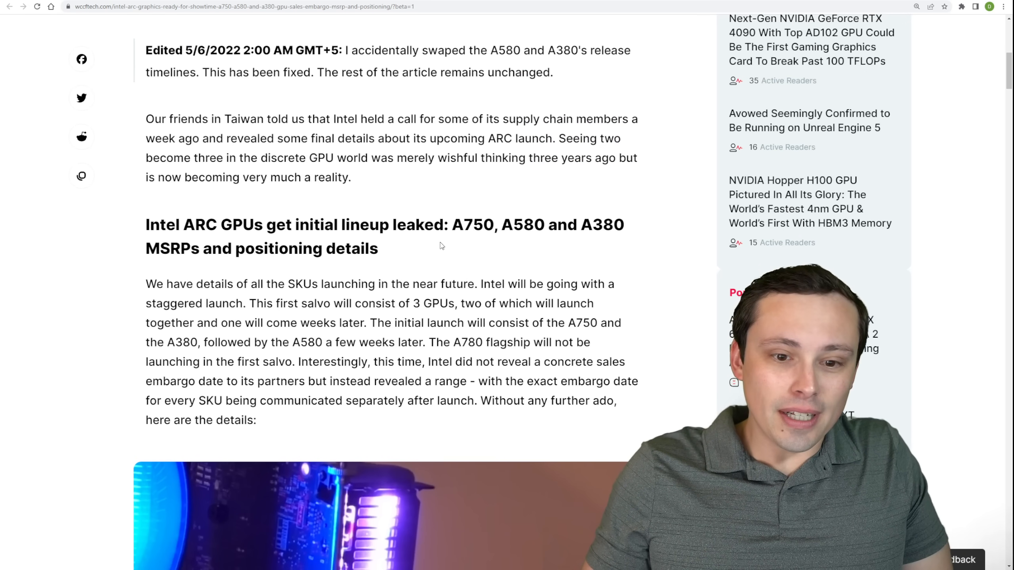
pyautogui.scroll(-3)
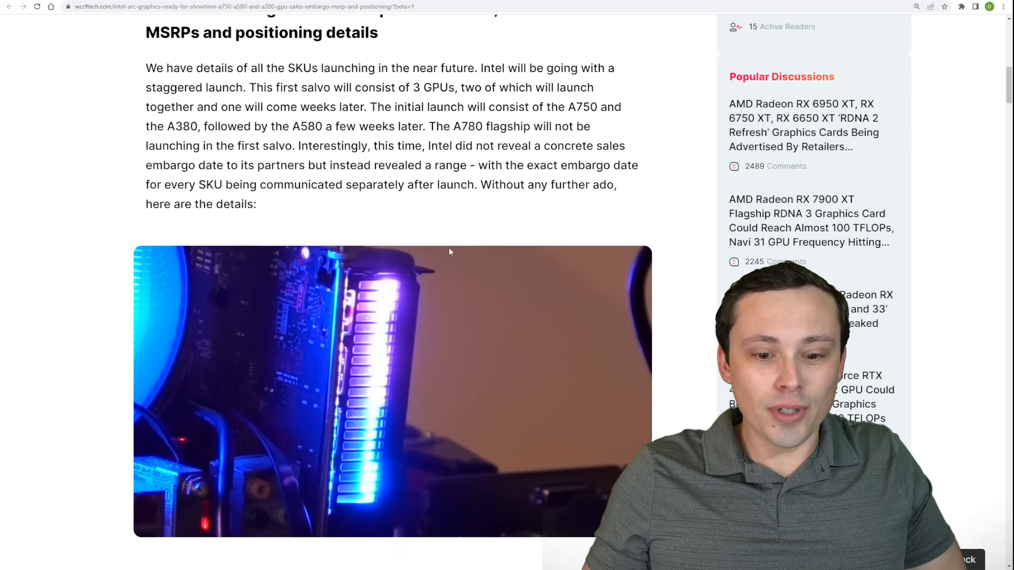
pyautogui.moveTo(471, 240)
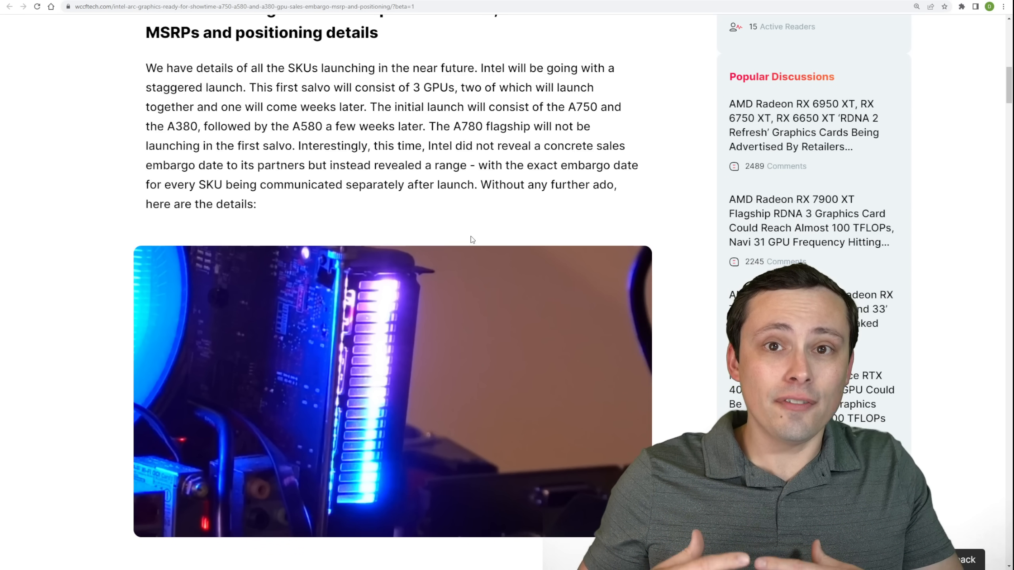
pyautogui.scroll(3)
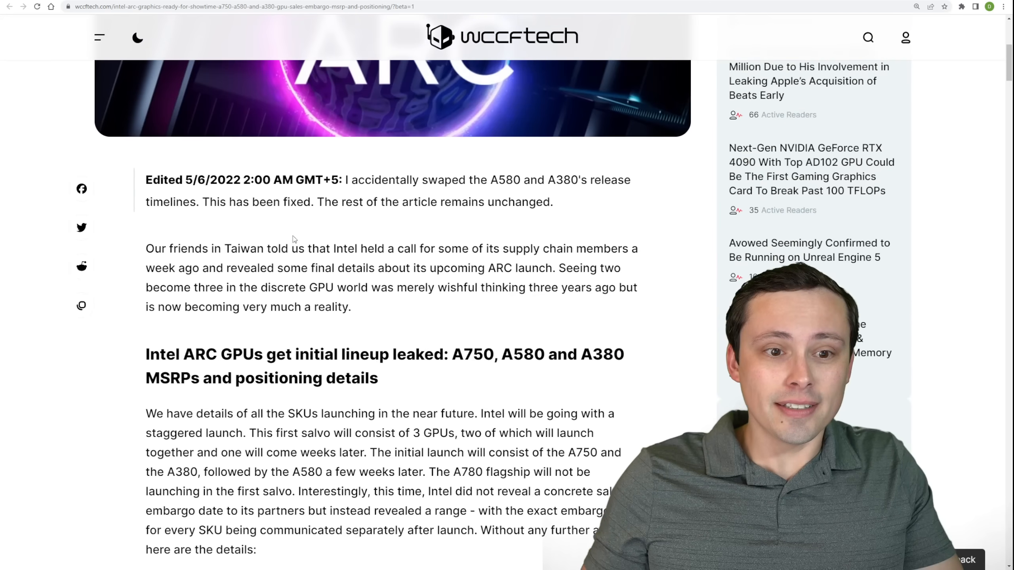
pyautogui.doubleClick(244, 248)
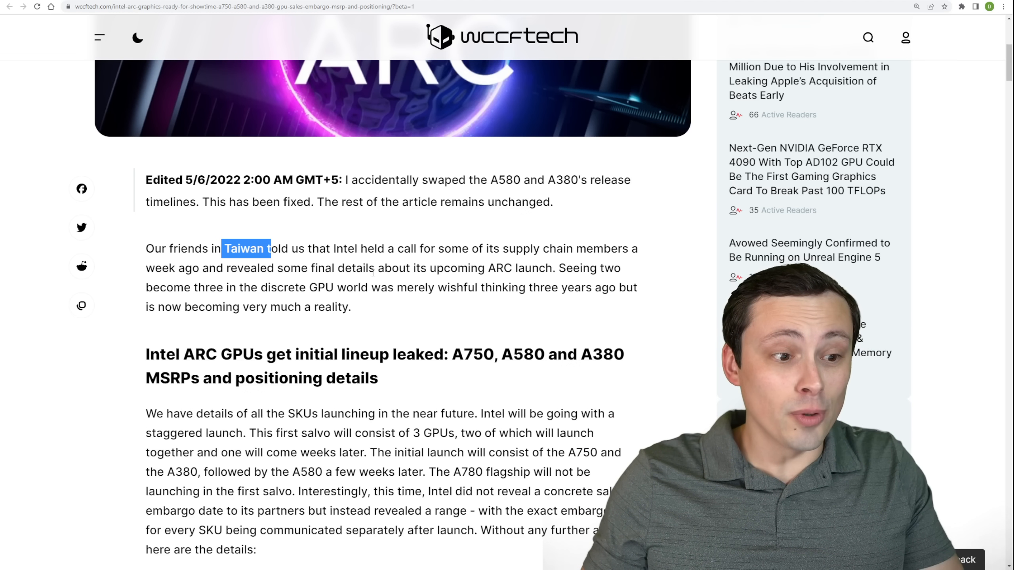
# - Scroll down to the lineup paragraph ending 'here are the details:' and the ARC photo
pyautogui.scroll(-3)
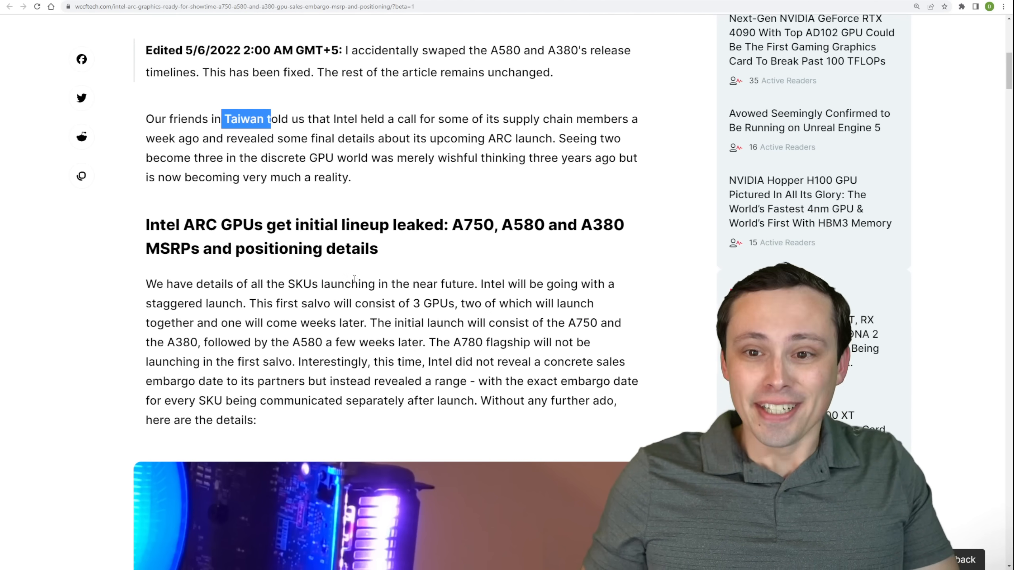
pyautogui.scroll(-3)
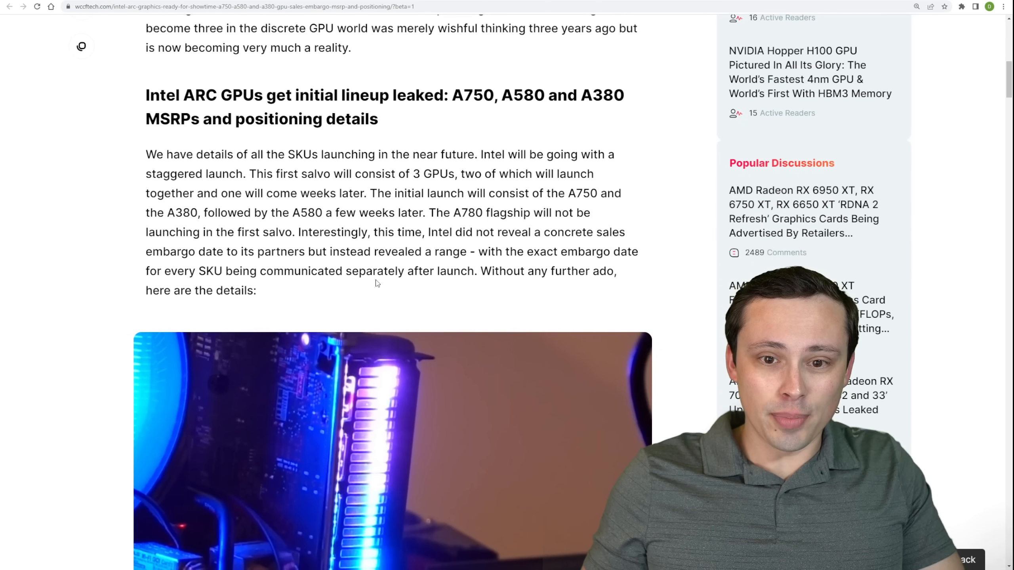
pyautogui.scroll(-3)
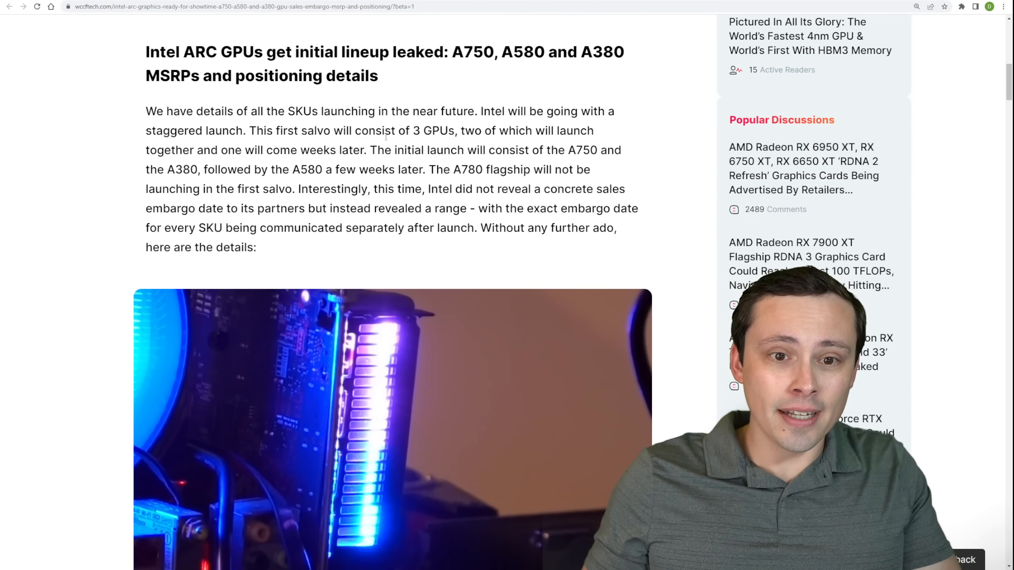
# - Highlight A750 in the launch sentence, then the embargo date range passage
pyautogui.moveTo(249, 130); pyautogui.dragTo(393, 130)
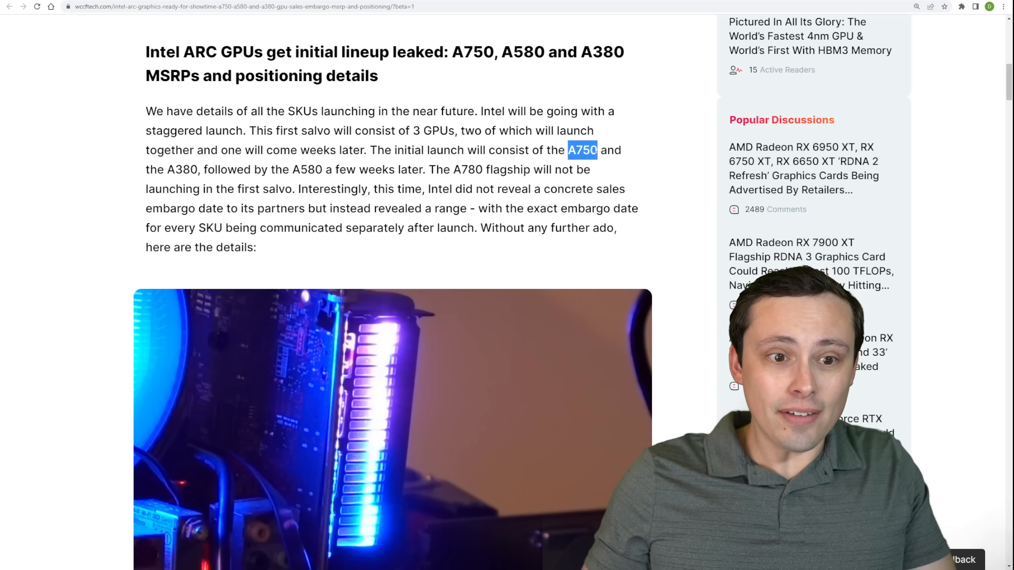
pyautogui.moveTo(594, 150); pyautogui.dragTo(200, 170)
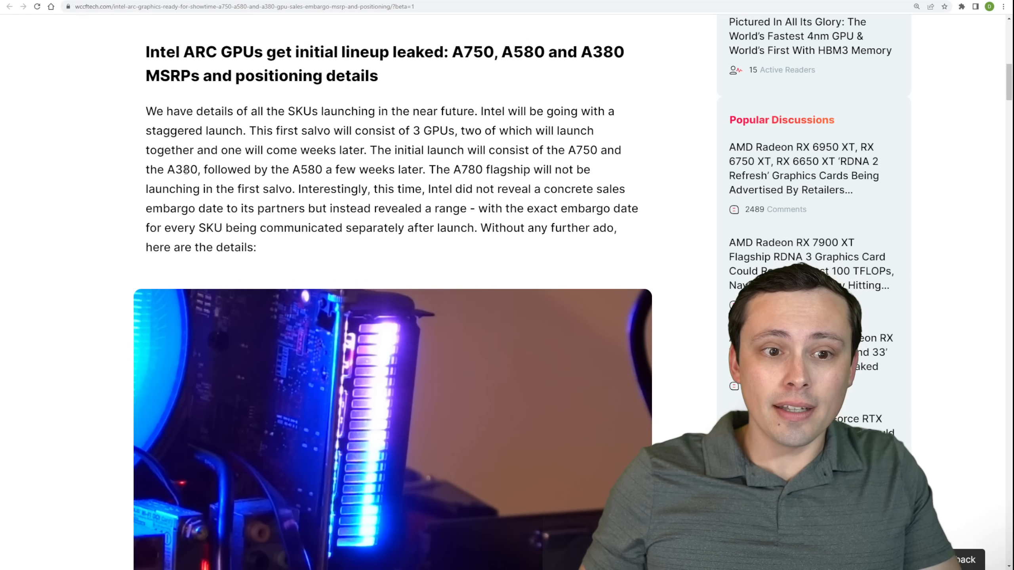
pyautogui.doubleClick(191, 170)
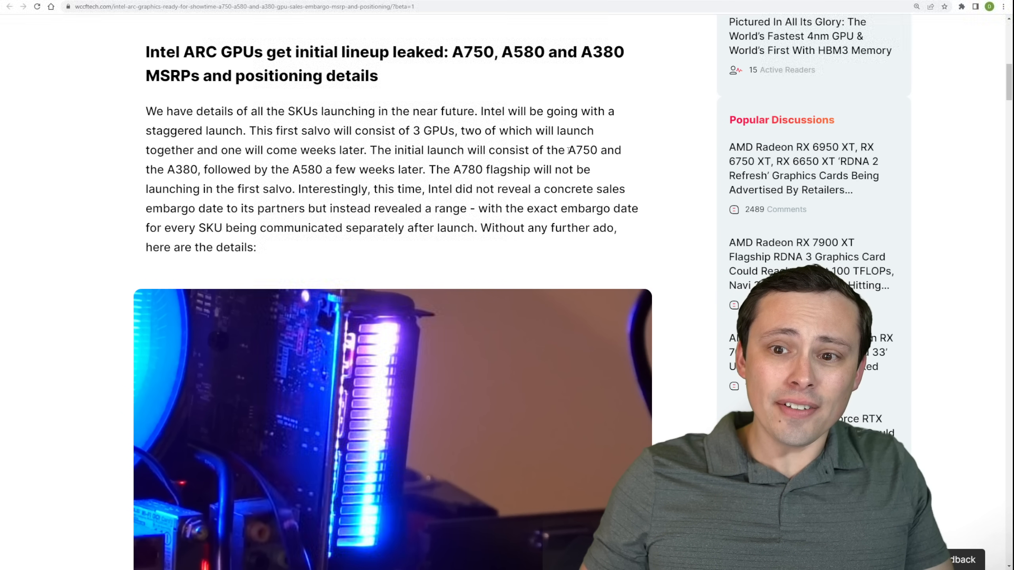
pyautogui.doubleClick(575, 150)
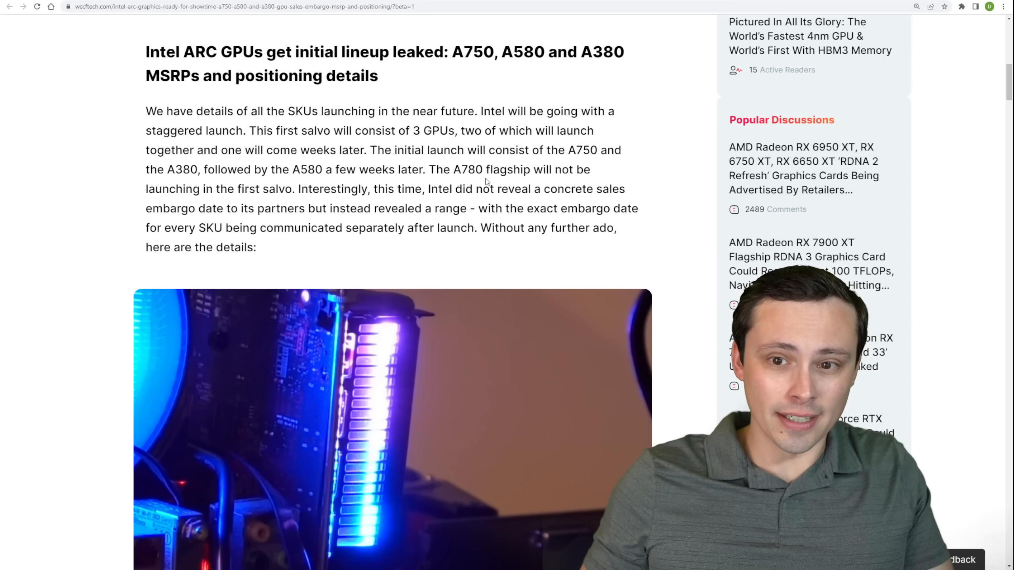
pyautogui.doubleClick(475, 170)
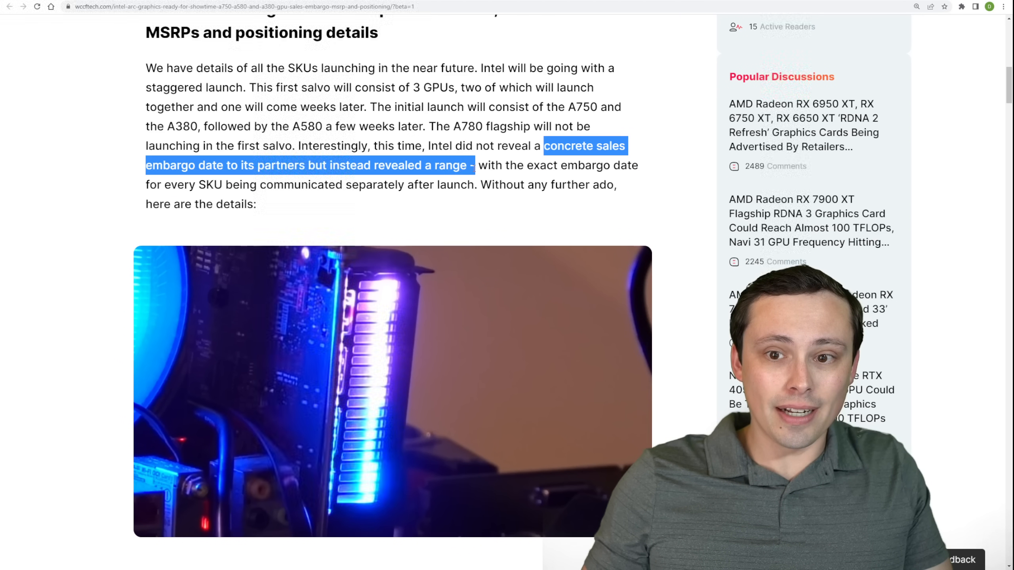
# - Scroll past the photo to the A750, A580 and A380 table with MSRPs and dates
pyautogui.scroll(-3)
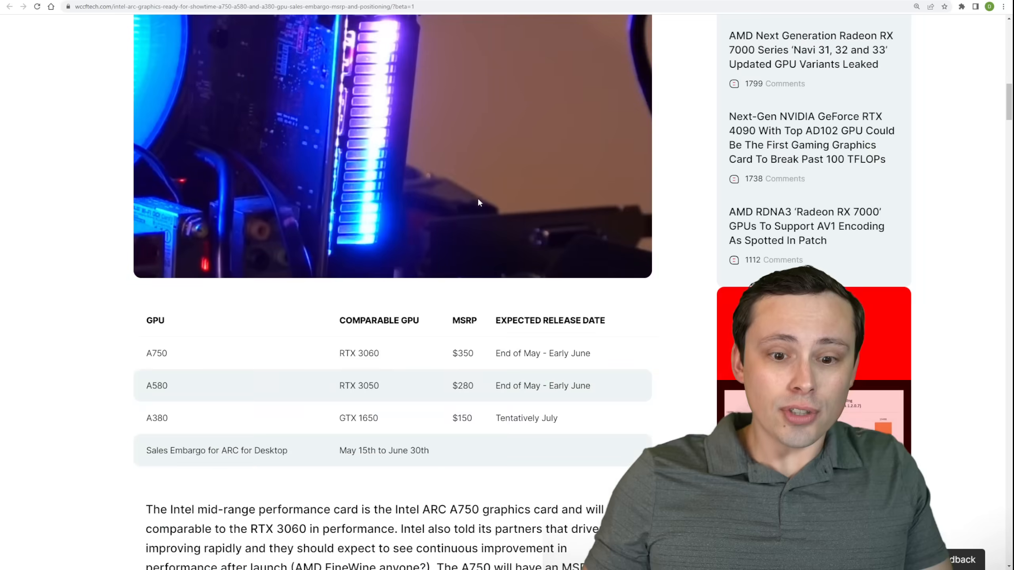
pyautogui.scroll(-3)
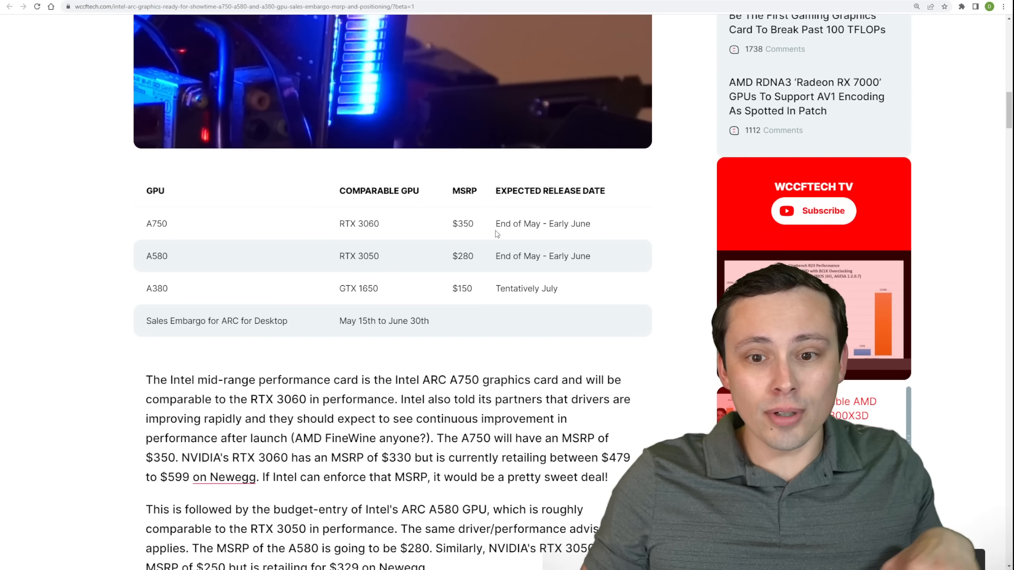
pyautogui.moveTo(371, 236)
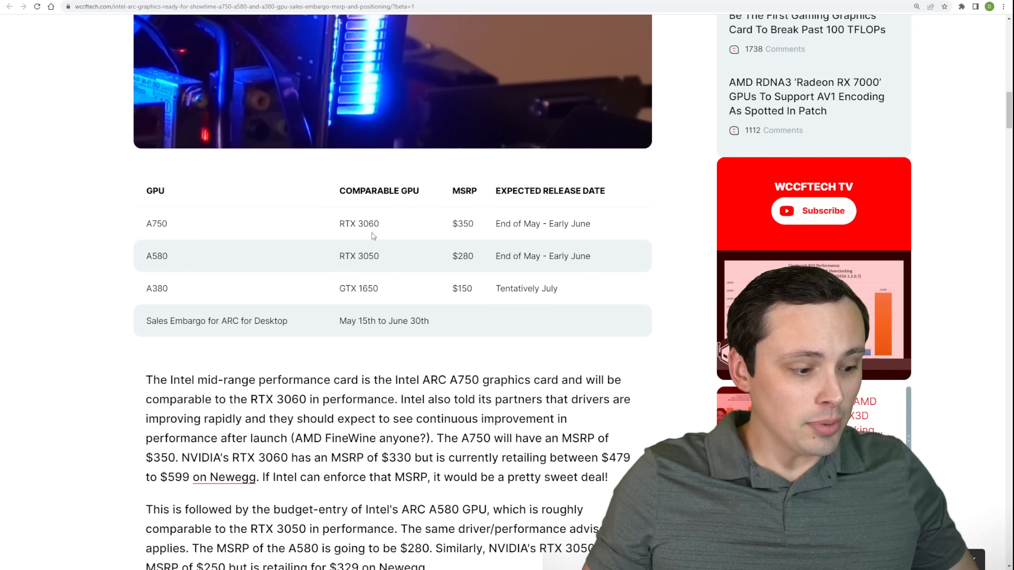
pyautogui.scroll(-3)
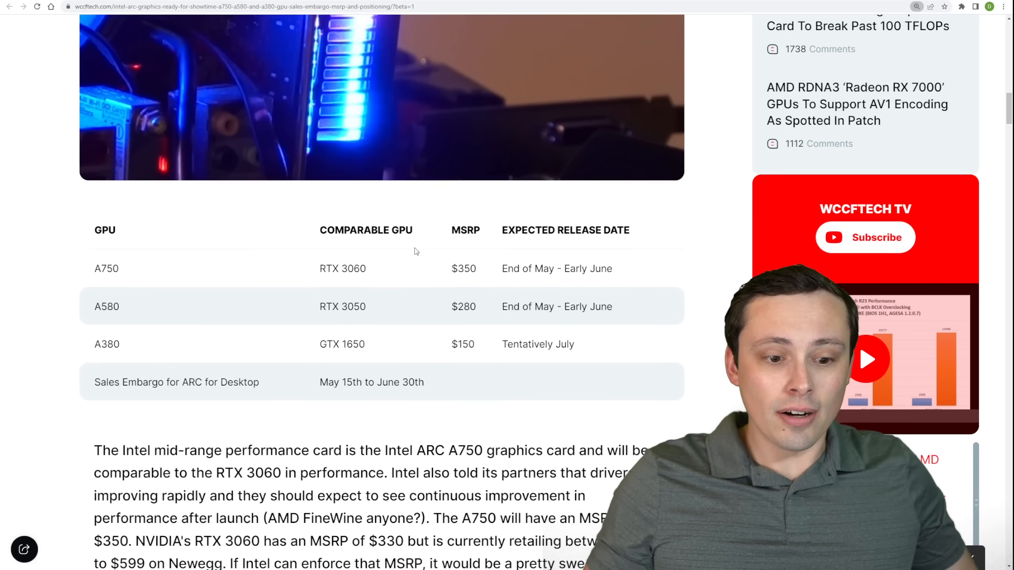
pyautogui.scroll(-3)
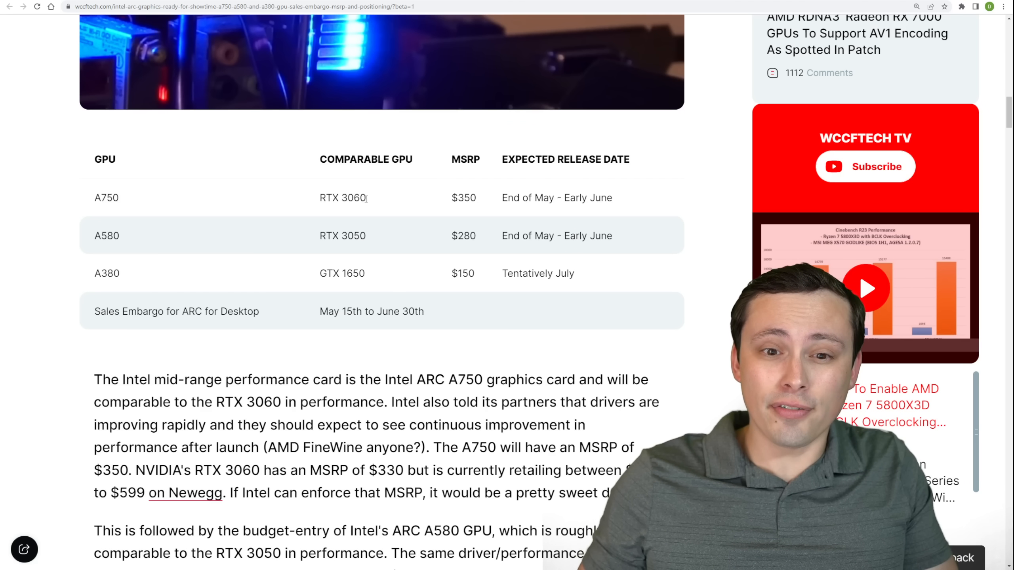
# - Highlight the A750 row's name, price and release date, ending on RTX 3060
pyautogui.doubleClick(342, 197)
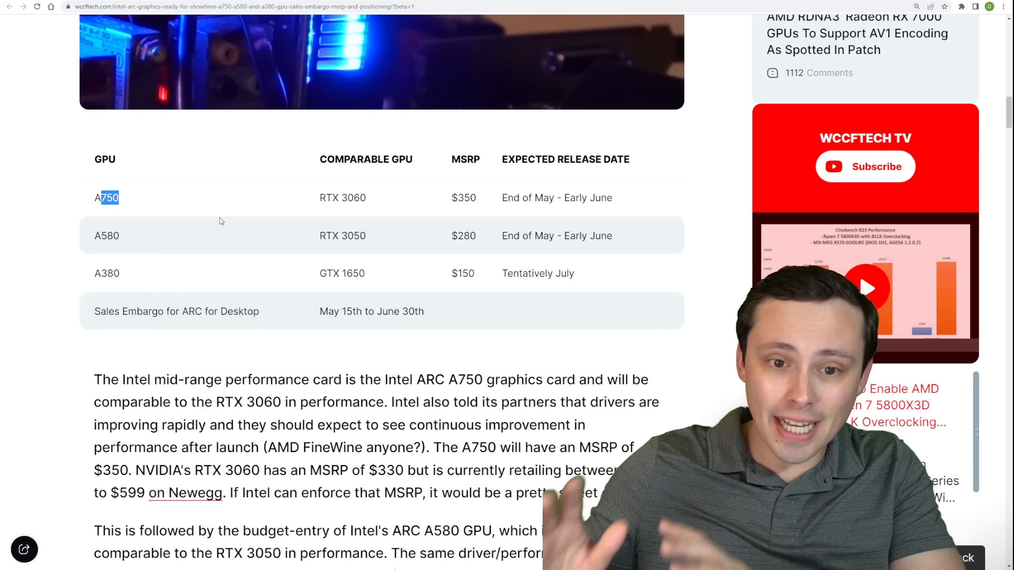
pyautogui.moveTo(269, 185)
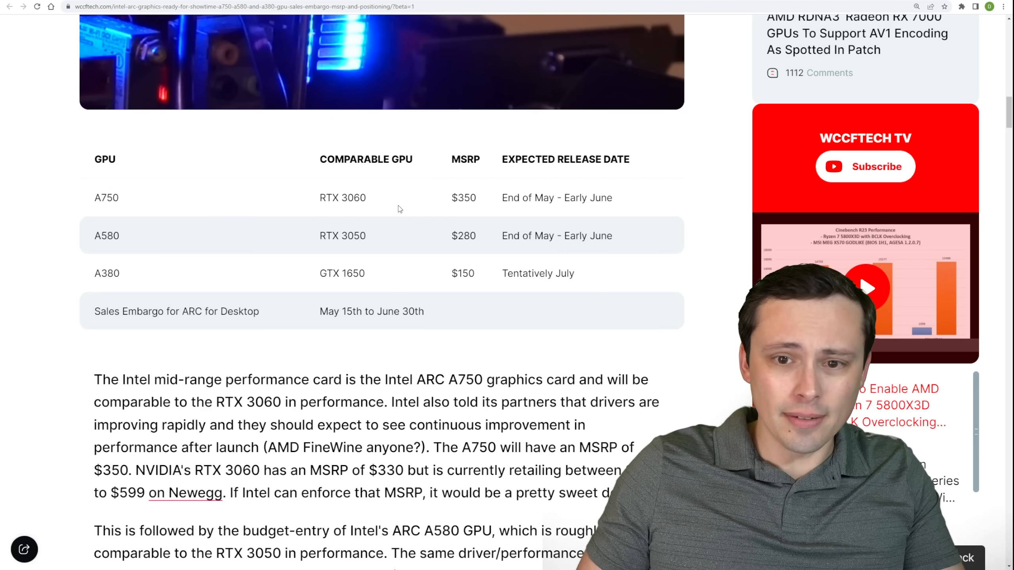
pyautogui.doubleClick(342, 197)
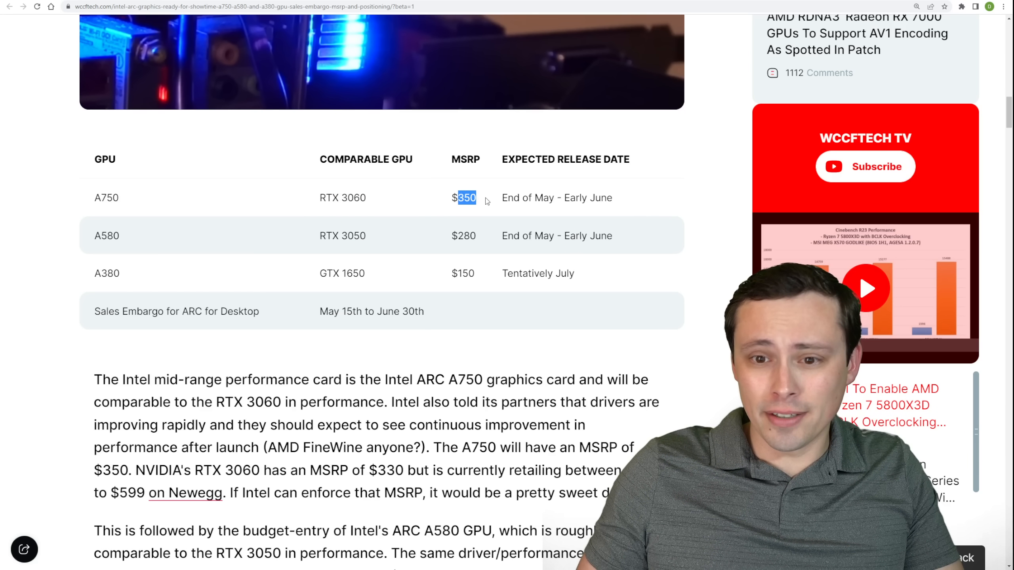
pyautogui.click(538, 197)
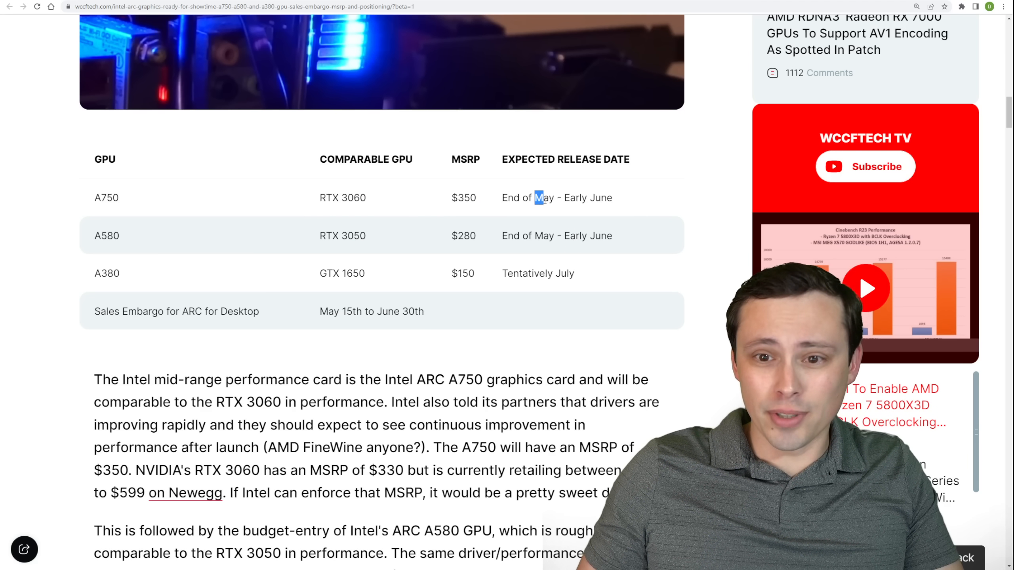
pyautogui.moveTo(536, 198); pyautogui.dragTo(611, 198)
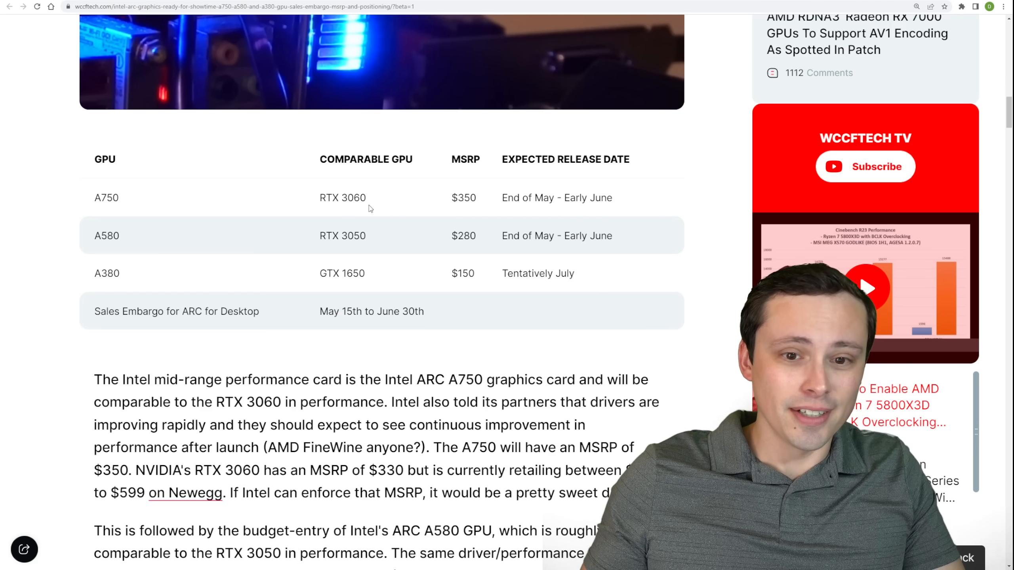
pyautogui.doubleClick(464, 197)
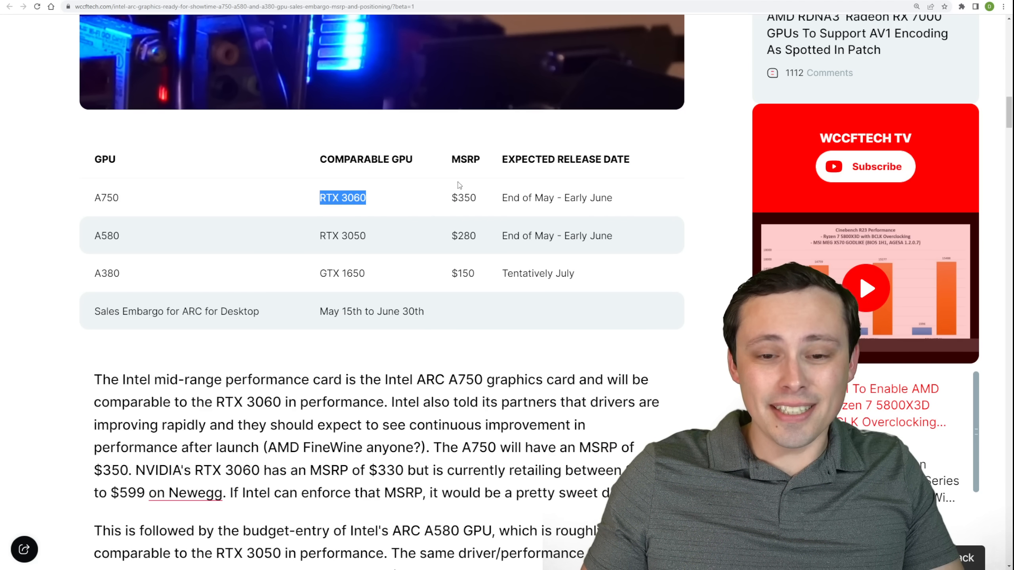
pyautogui.moveTo(451, 207)
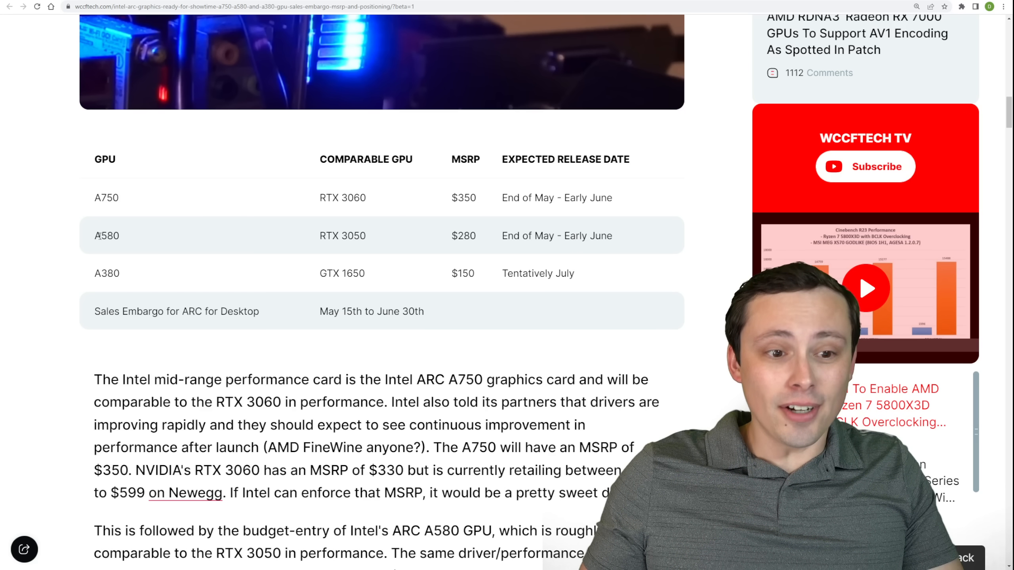
# - Highlight RTX 3050 in the A580 row, leaving '3050' selected
pyautogui.doubleClick(326, 235)
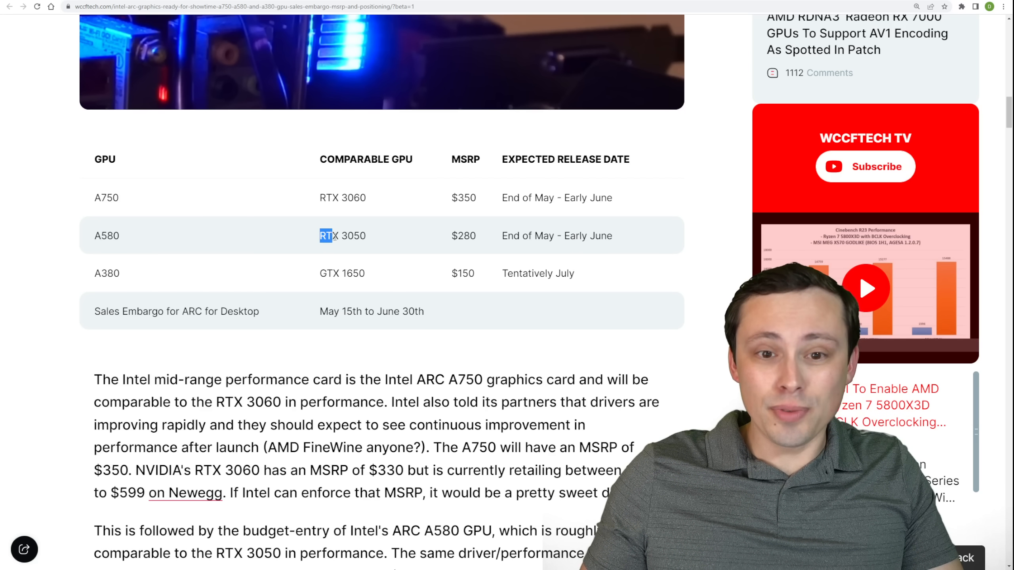
pyautogui.moveTo(319, 235); pyautogui.dragTo(365, 236)
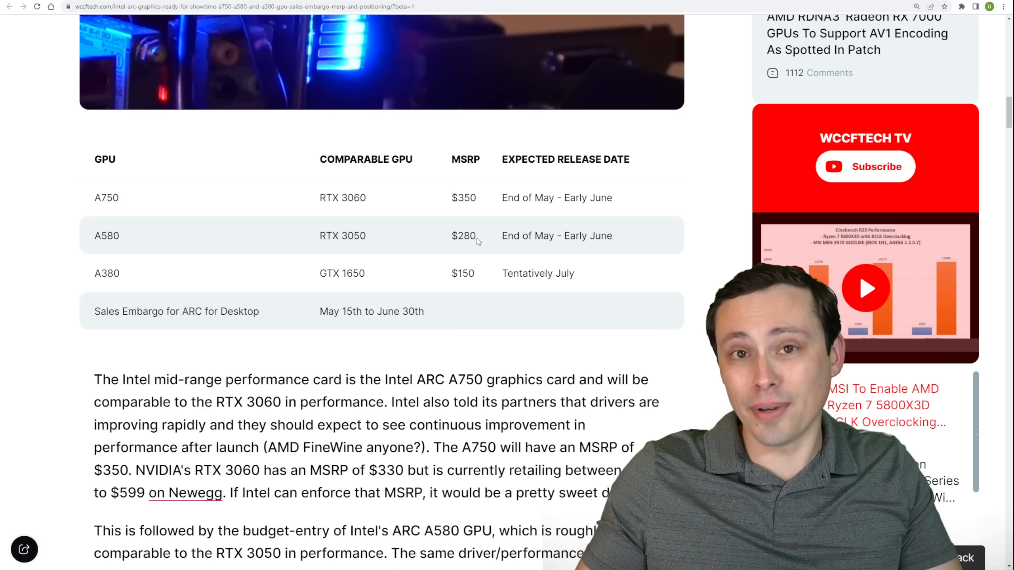
pyautogui.doubleClick(465, 235)
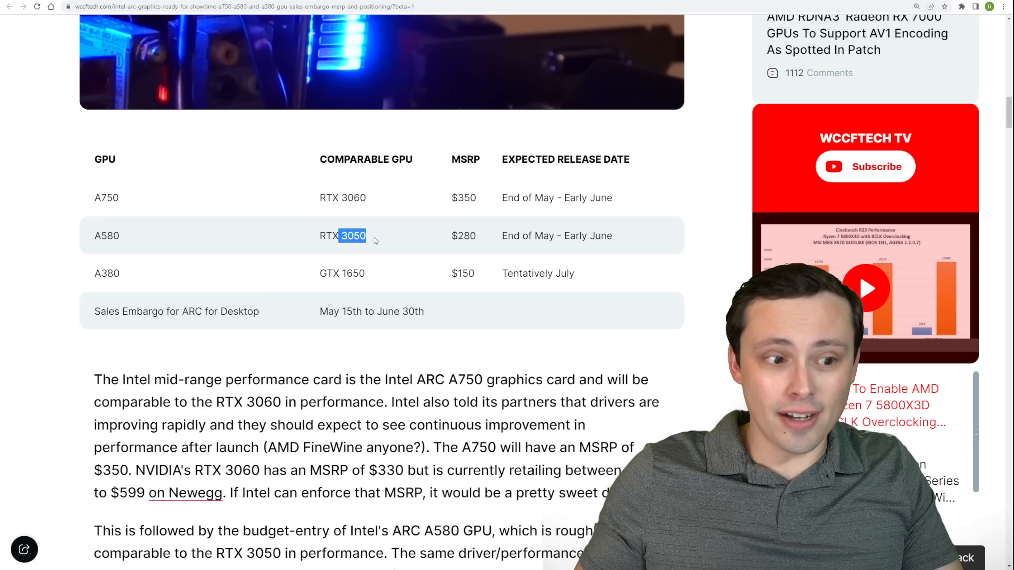
pyautogui.moveTo(487, 223)
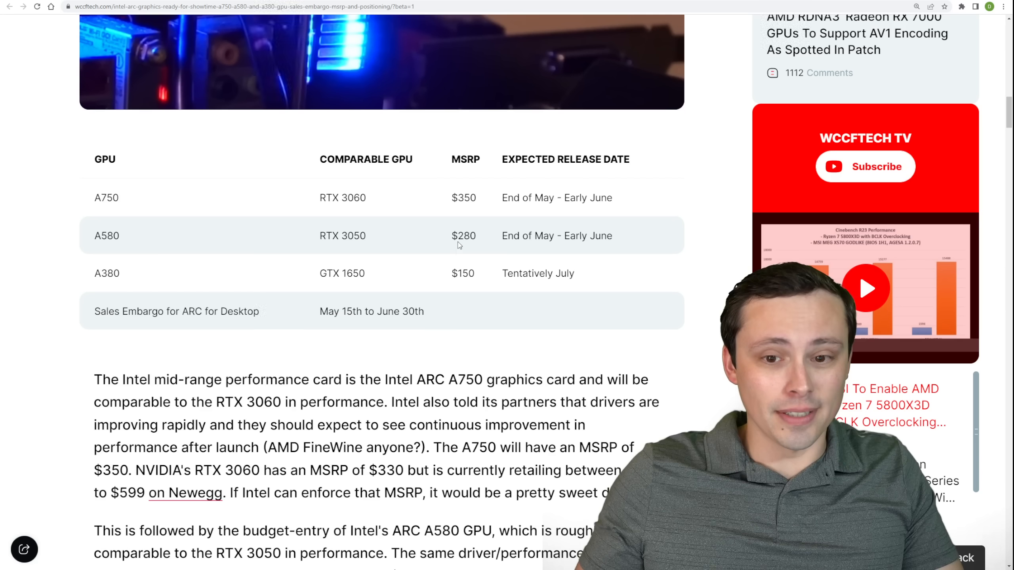
# - Highlight the A580's $280 price, then the A380 and A750 table entries
pyautogui.doubleClick(463, 235)
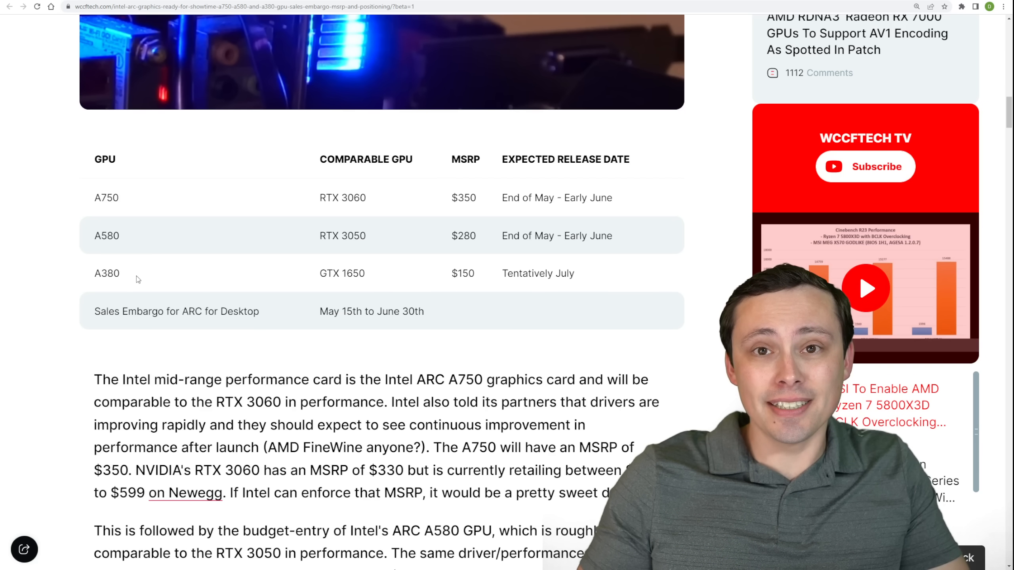
pyautogui.moveTo(281, 324)
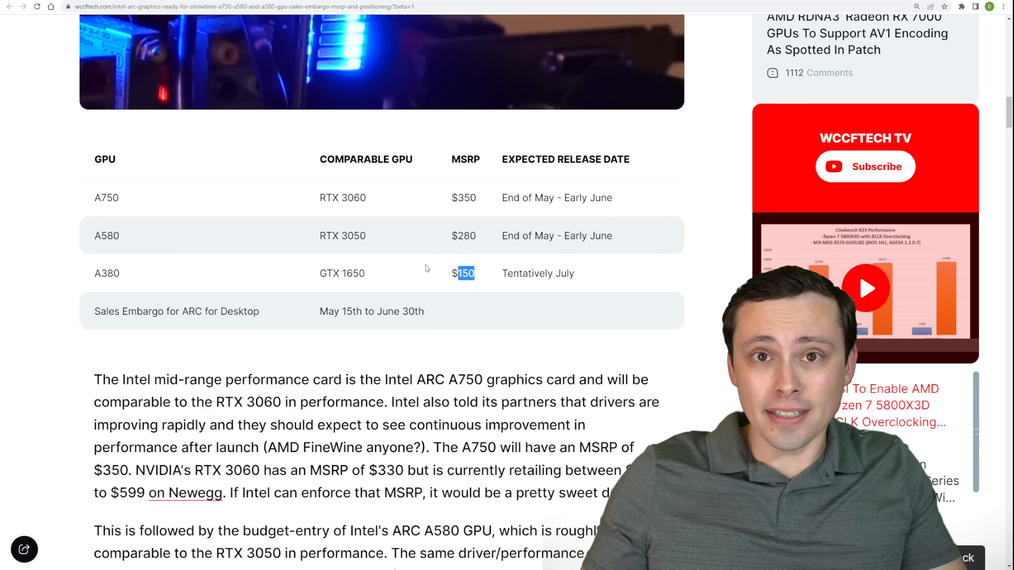
pyautogui.moveTo(397, 264)
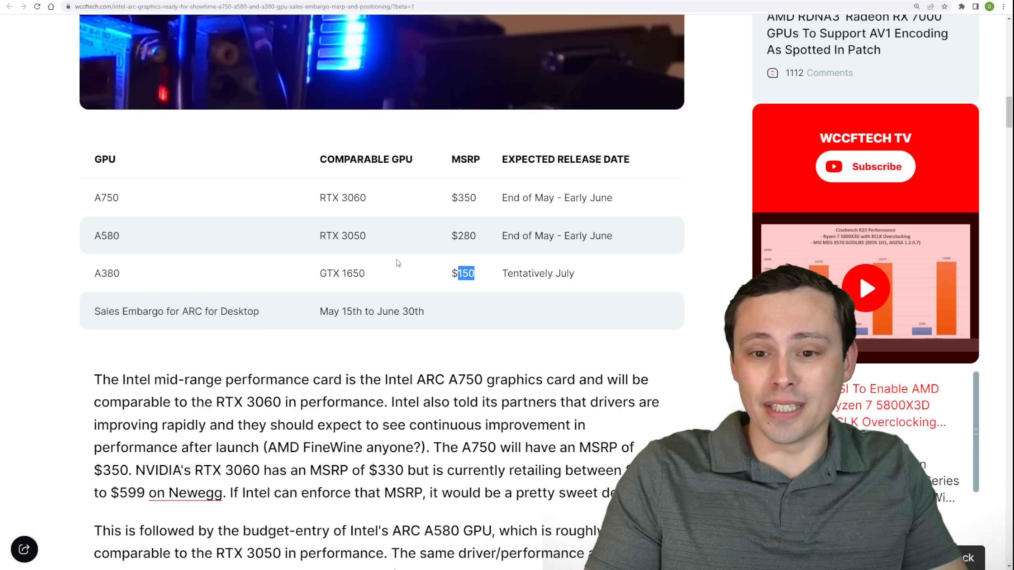
pyautogui.moveTo(117, 288)
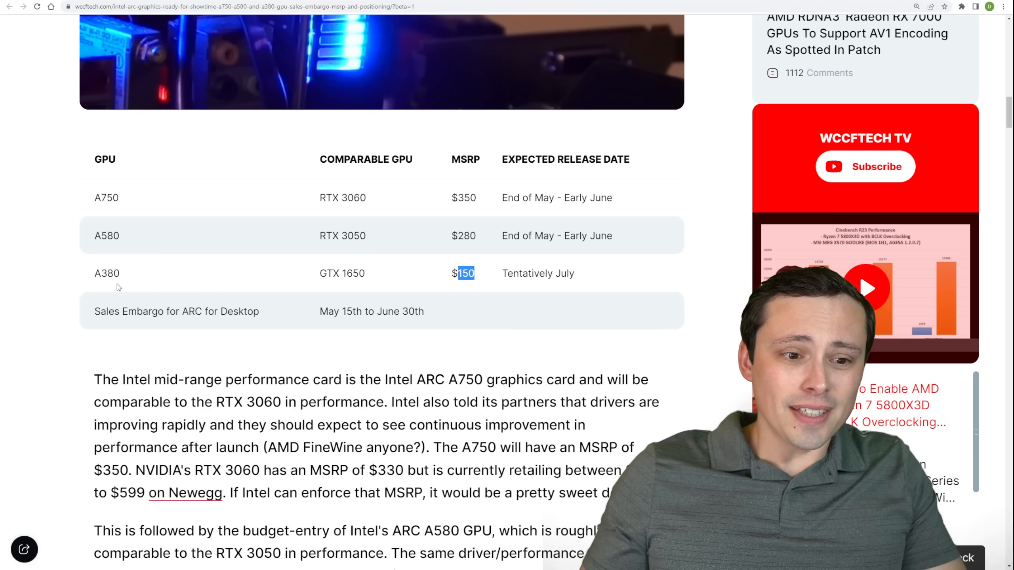
pyautogui.doubleClick(106, 273)
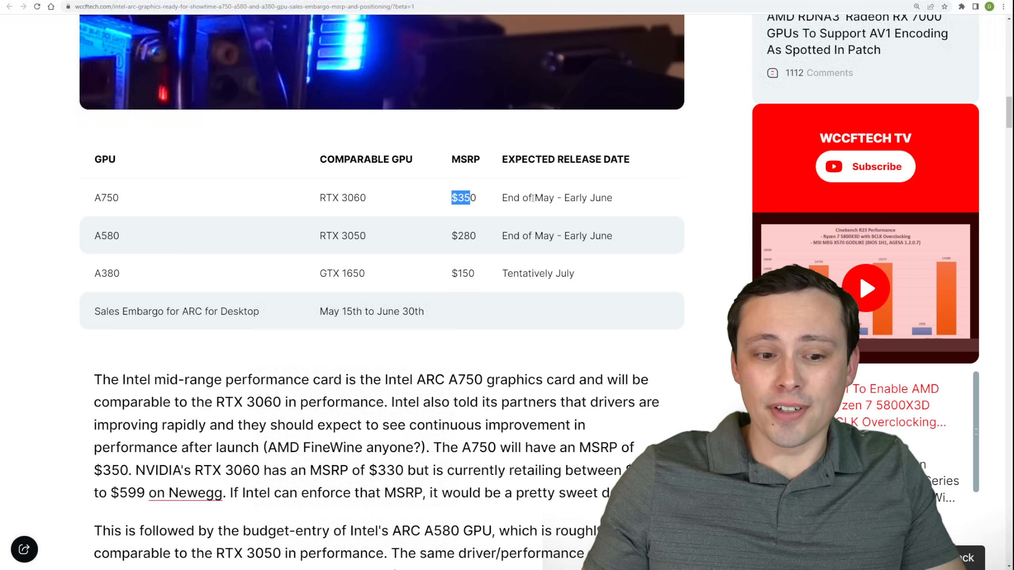
pyautogui.scroll(-3)
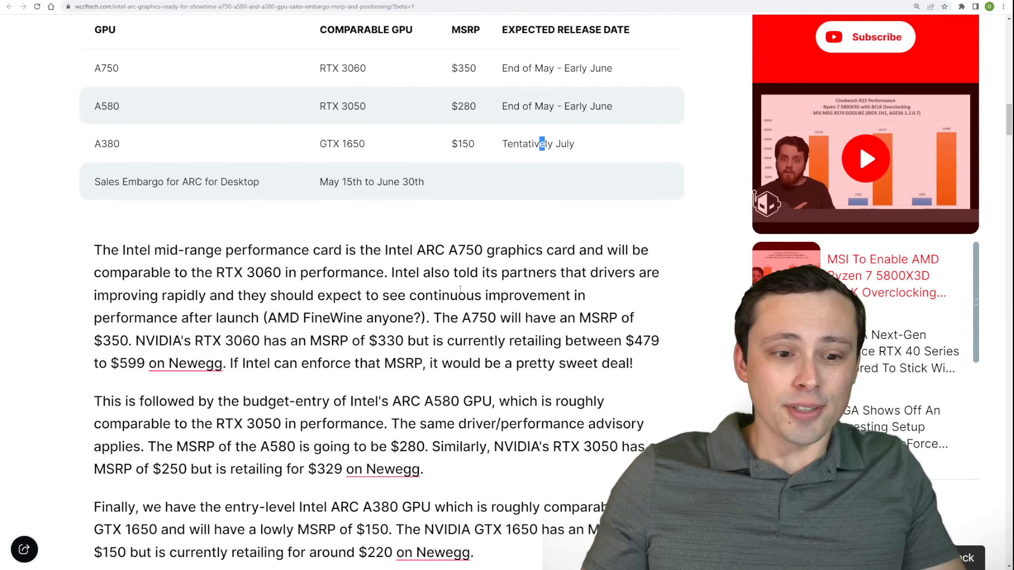
pyautogui.scroll(-3)
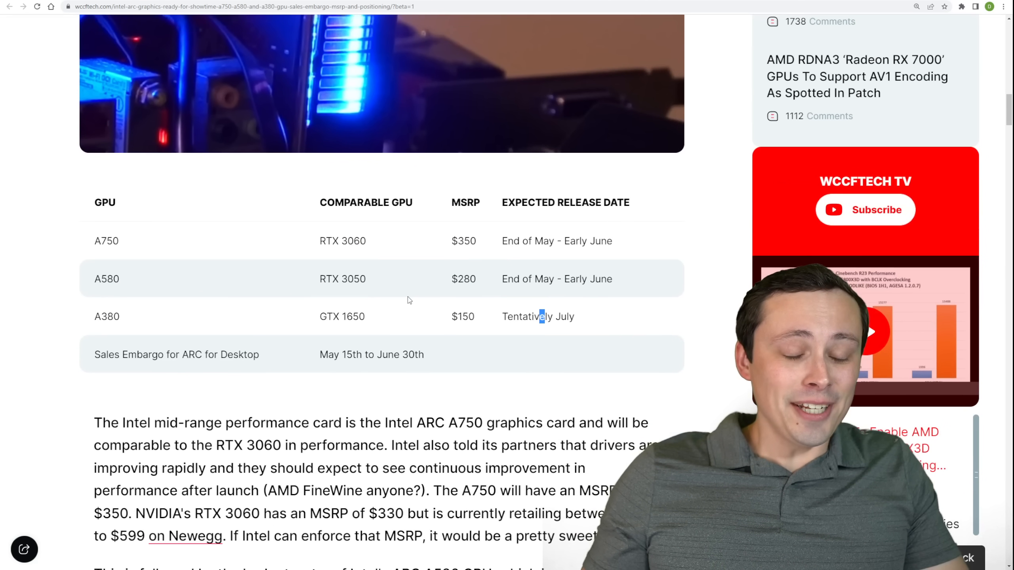
pyautogui.moveTo(203, 101)
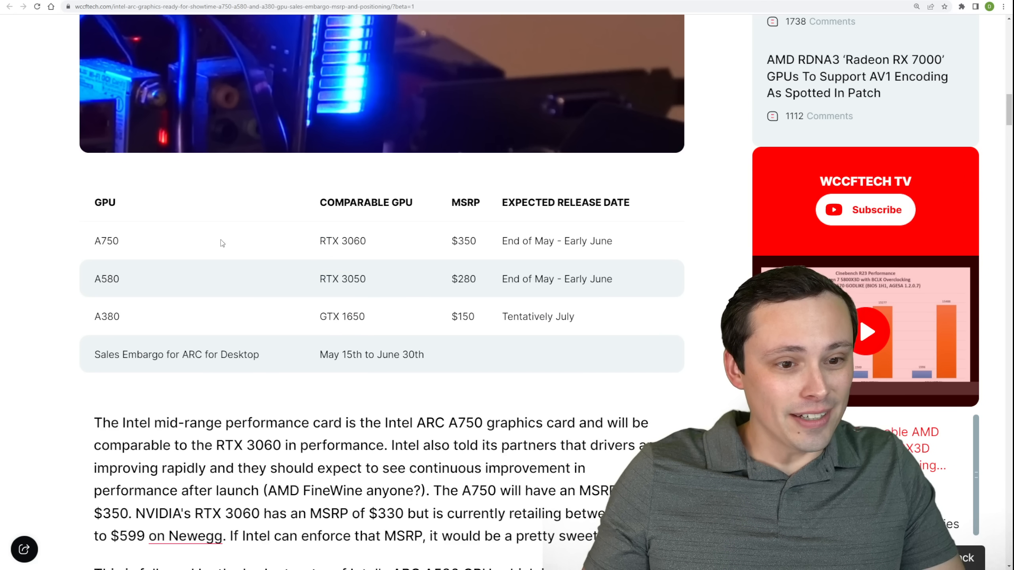
pyautogui.doubleClick(107, 241)
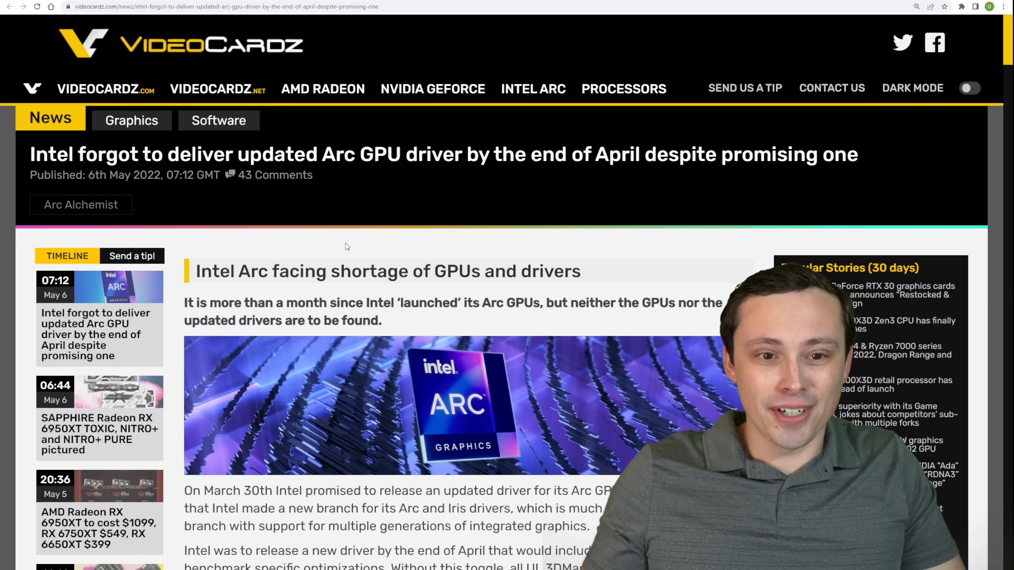
# - Scroll through the Intel Arc driver article and select a passage of its text
pyautogui.scroll(-3)
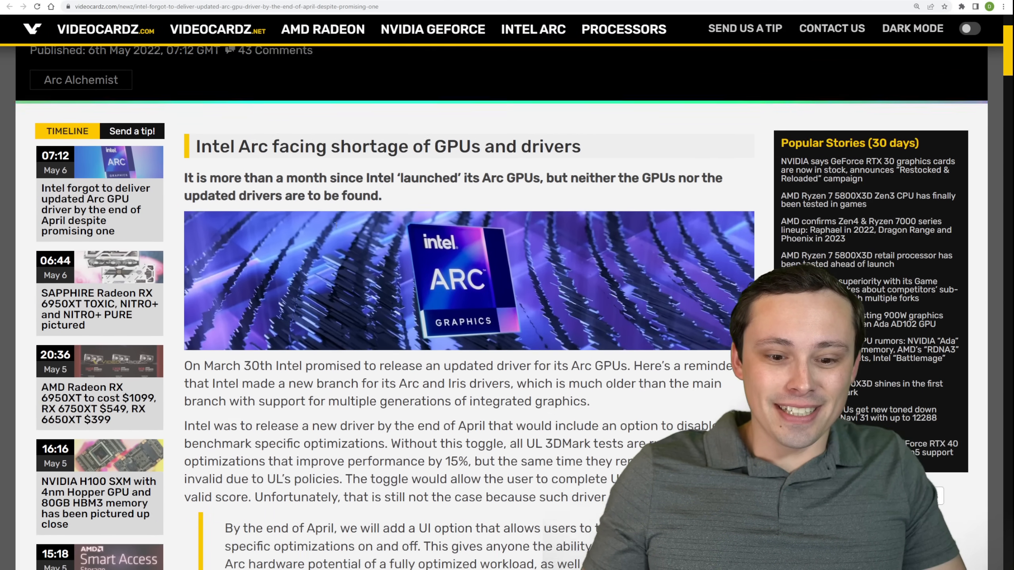
pyautogui.scroll(-3)
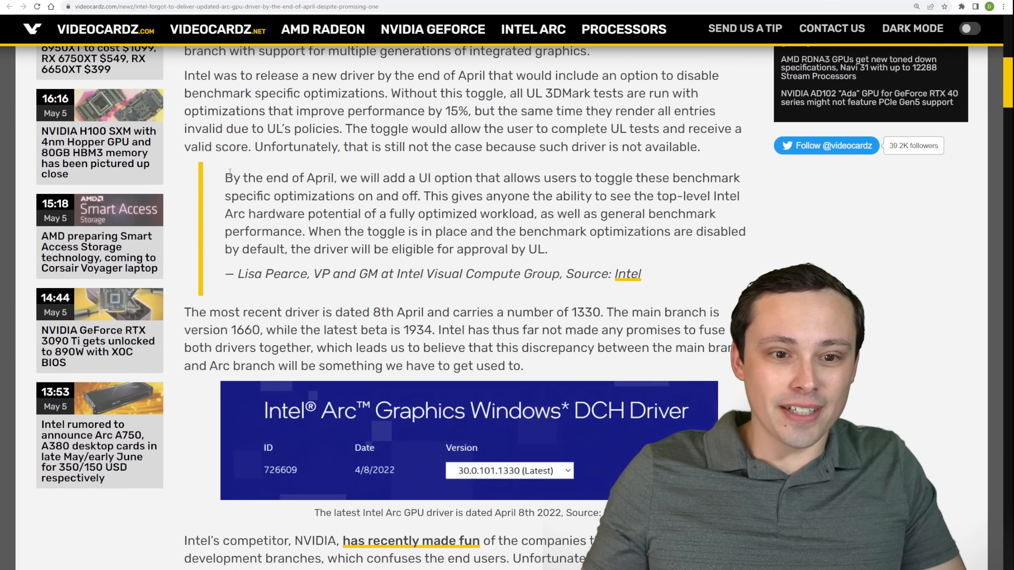
pyautogui.moveTo(226, 177); pyautogui.dragTo(640, 273)
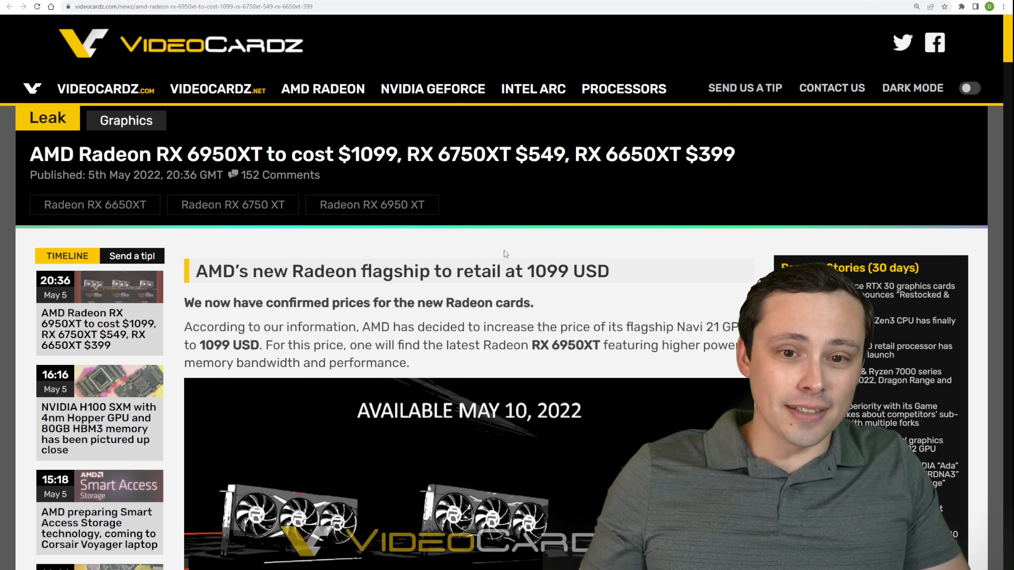
# - Highlight the $1099 and $549 headline prices in turn, then clear the highlight
pyautogui.doubleClick(224, 154)
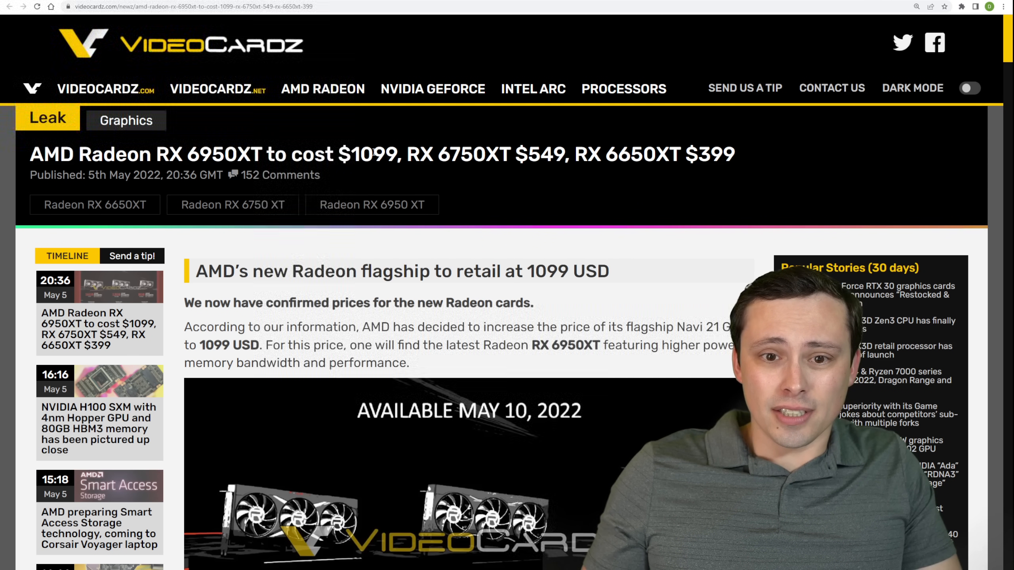
pyautogui.doubleClick(386, 154)
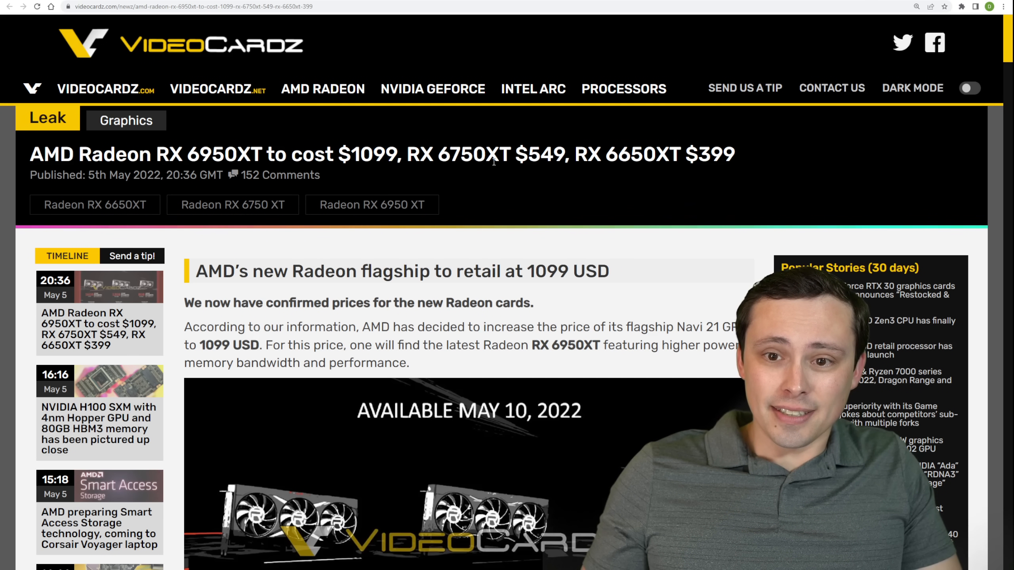
pyautogui.doubleClick(549, 154)
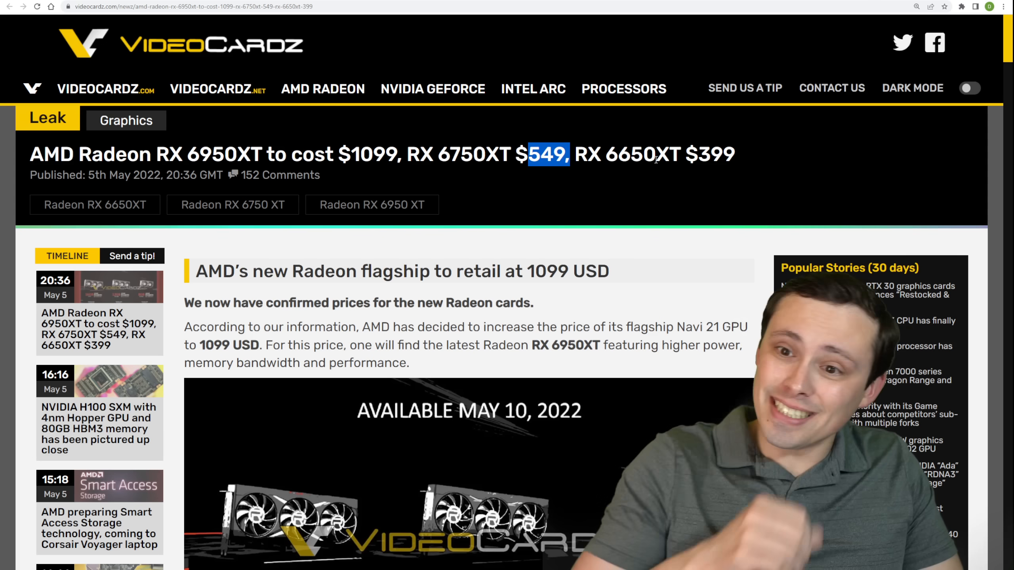
pyautogui.click(778, 172)
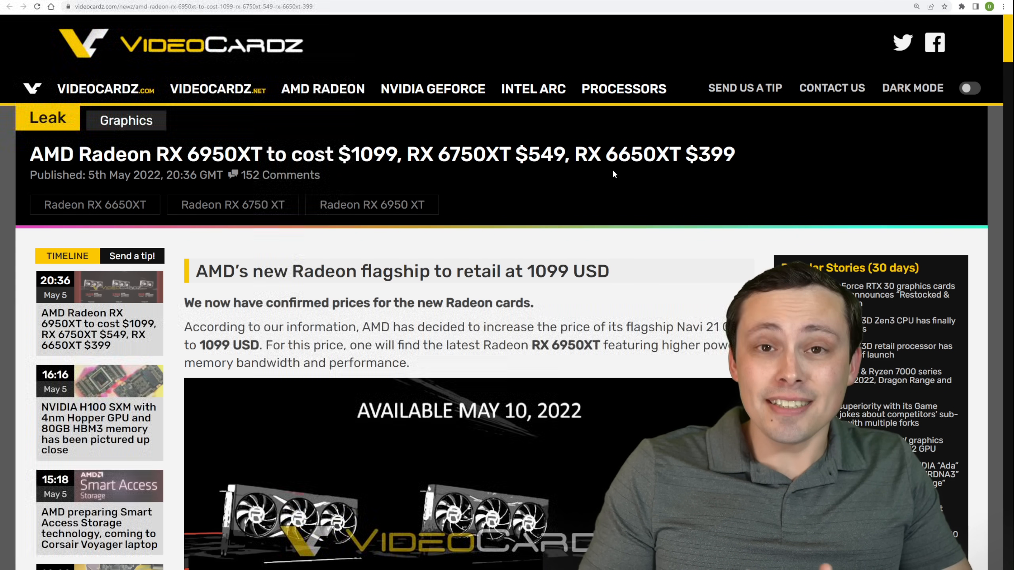
pyautogui.moveTo(481, 172)
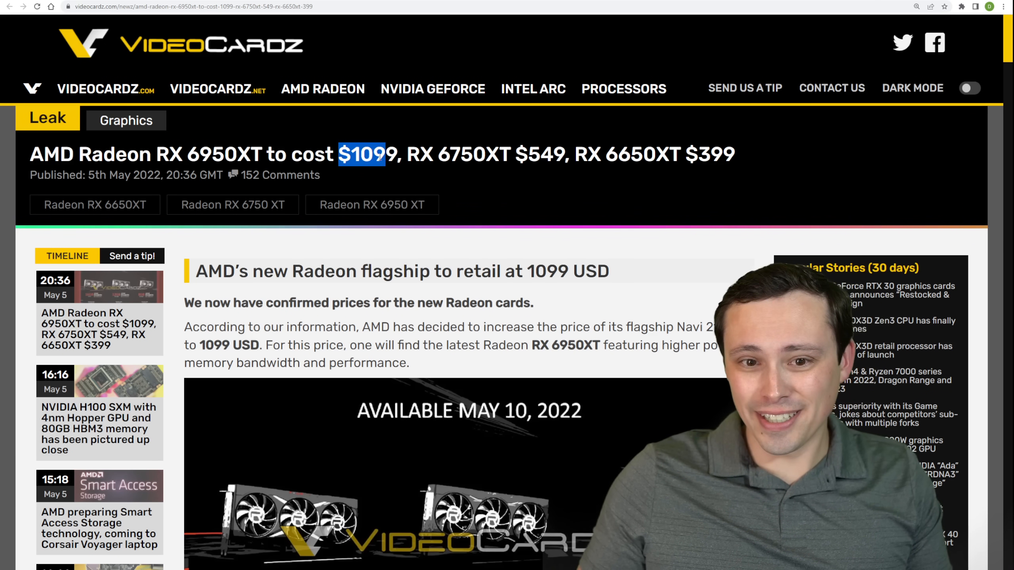
pyautogui.scroll(-3)
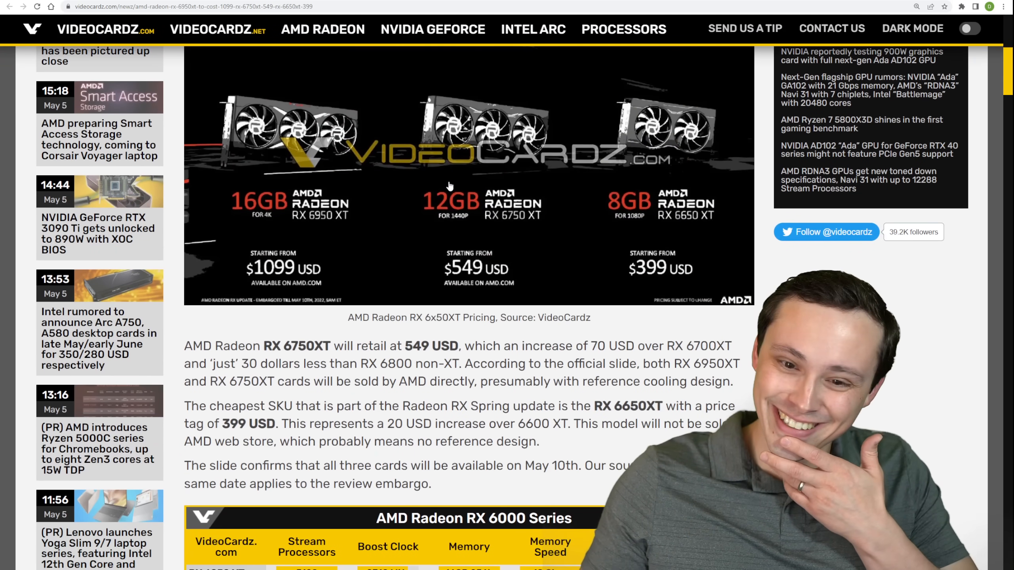
pyautogui.click(449, 185)
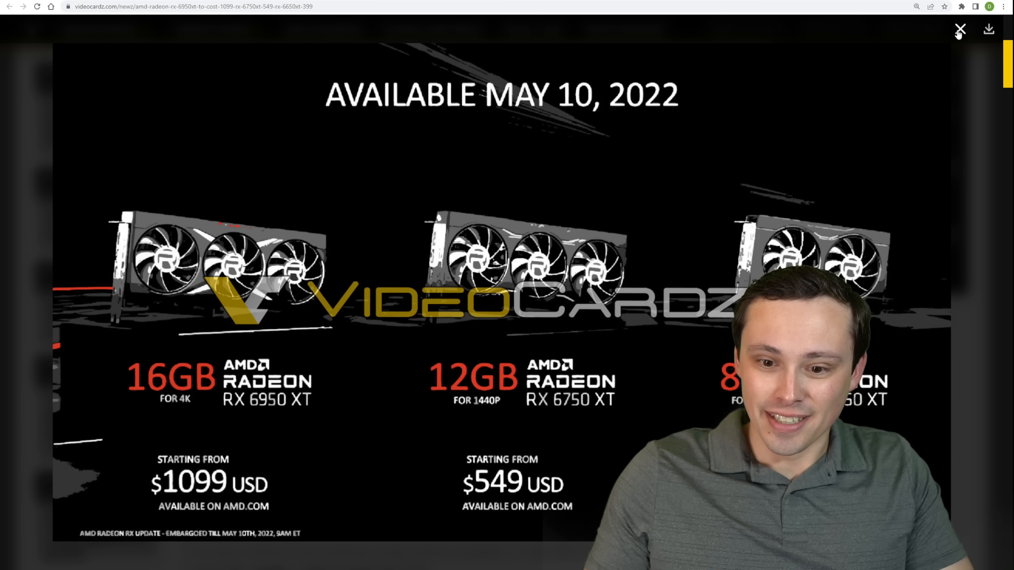
pyautogui.click(959, 30)
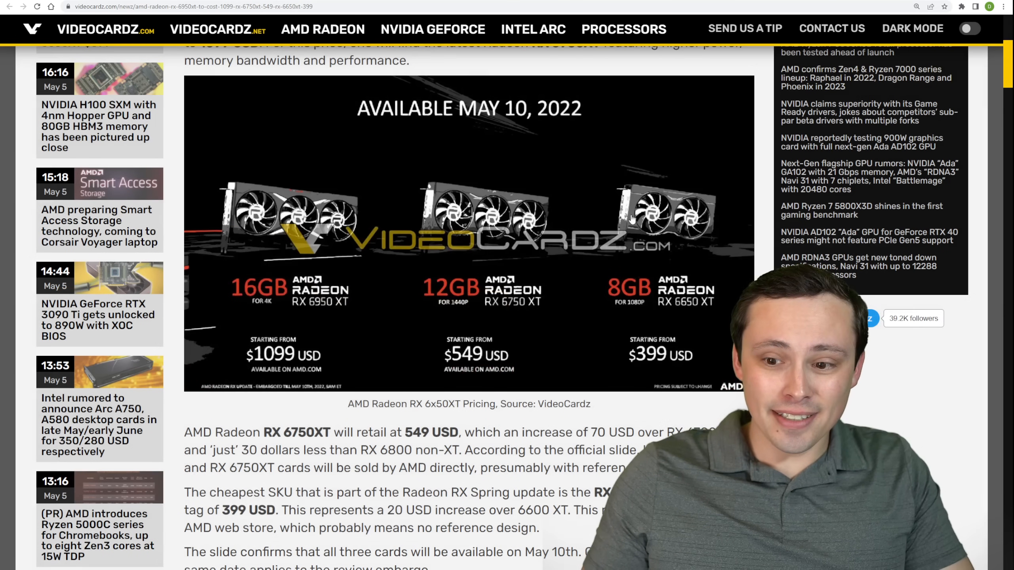
pyautogui.scroll(-3)
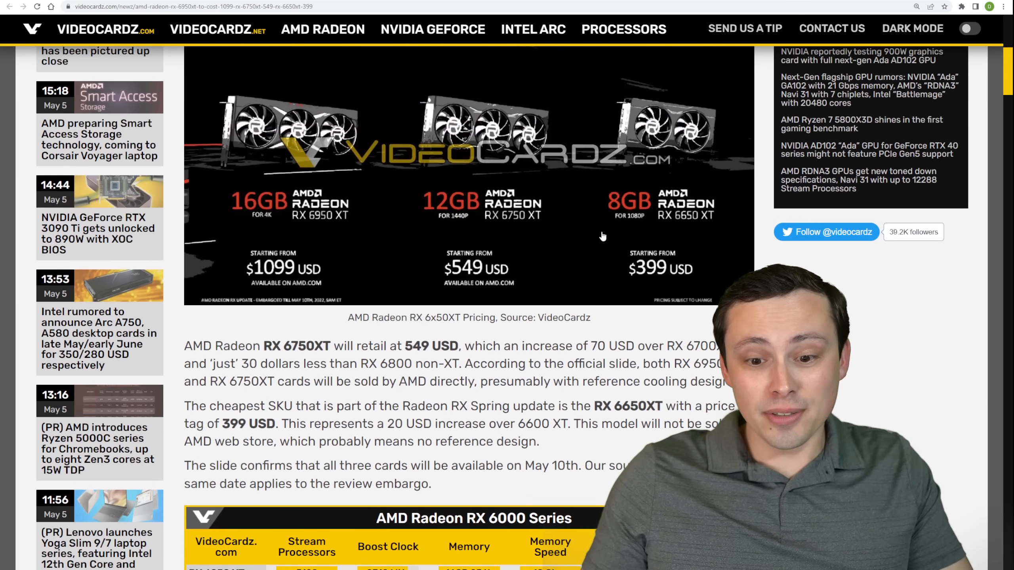
pyautogui.moveTo(606, 242)
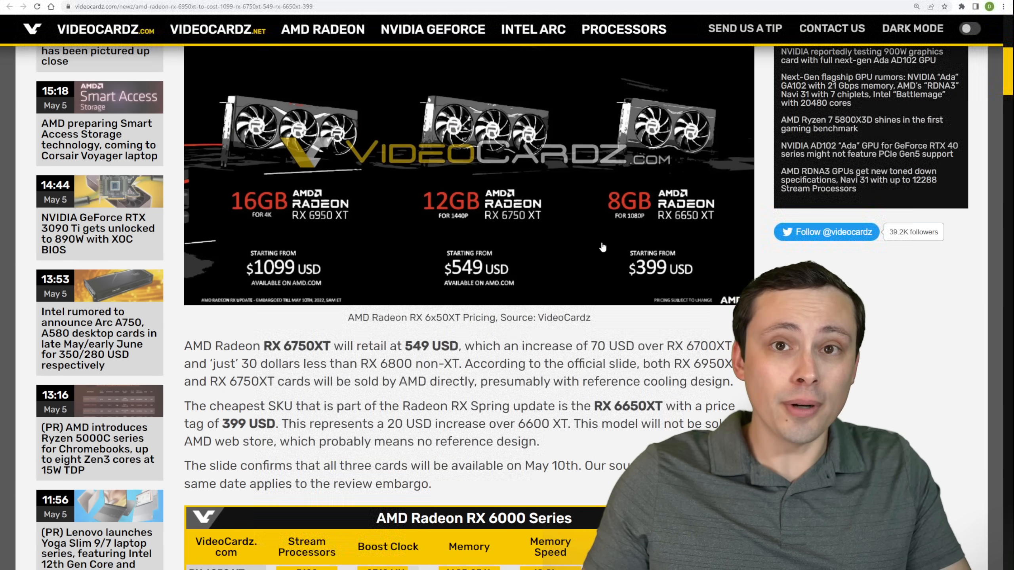
pyautogui.scroll(-3)
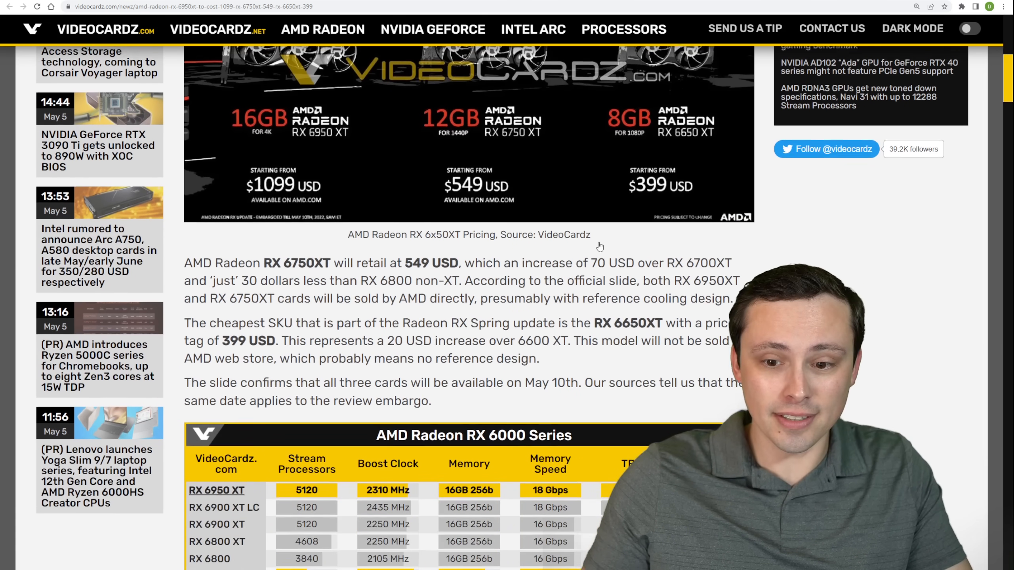
pyautogui.scroll(-3)
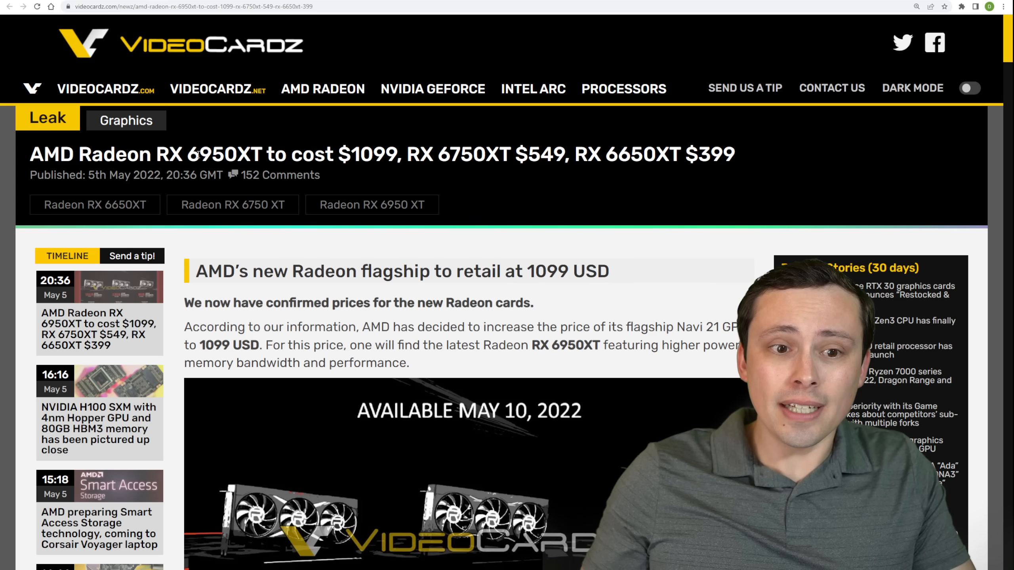
# - Go from the AMD pricing article to the RX 7900 XT Navi 31 PCIe Gen5 article
pyautogui.doubleClick(225, 154)
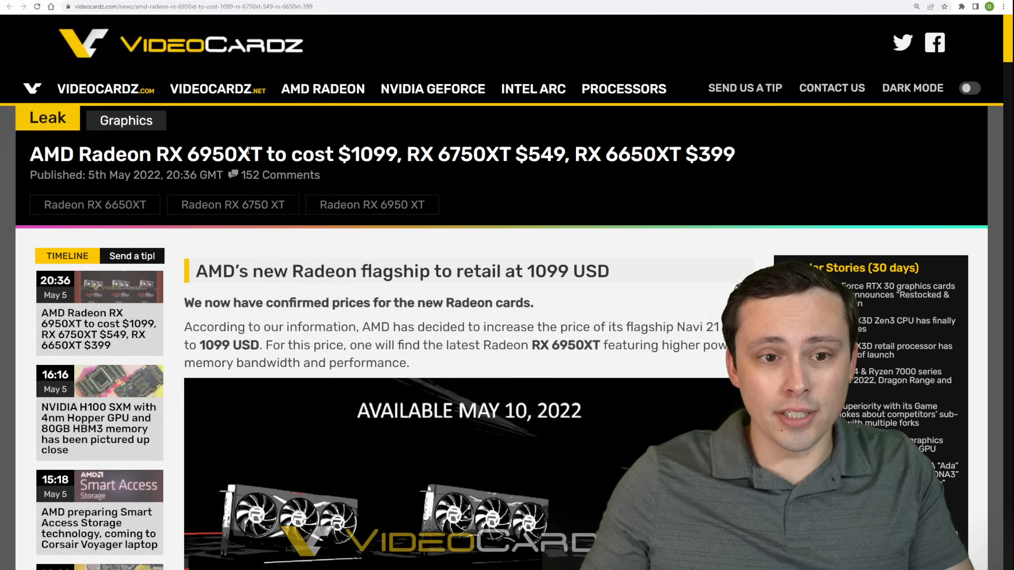
pyautogui.scroll(-3)
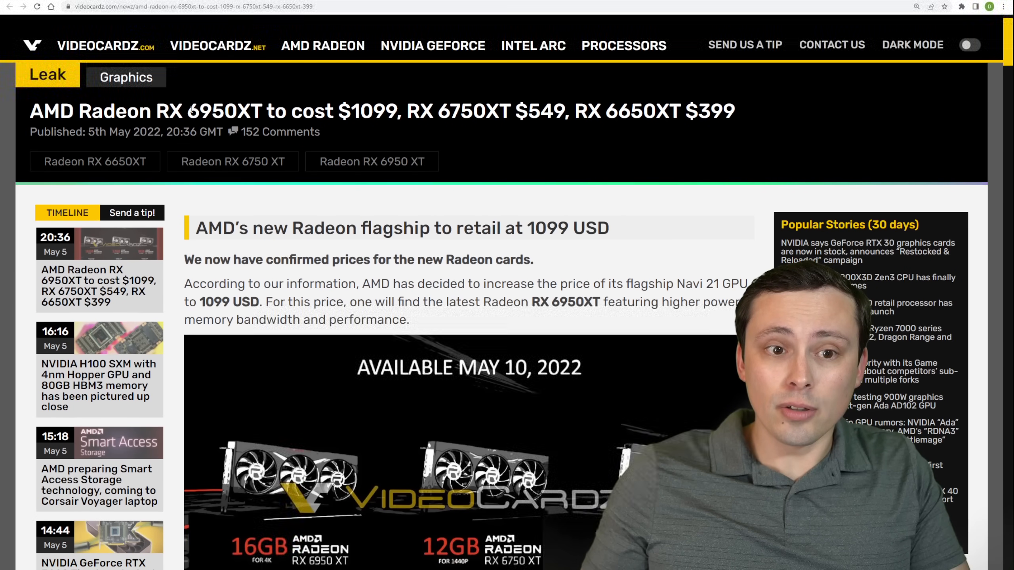
pyautogui.doubleClick(224, 110)
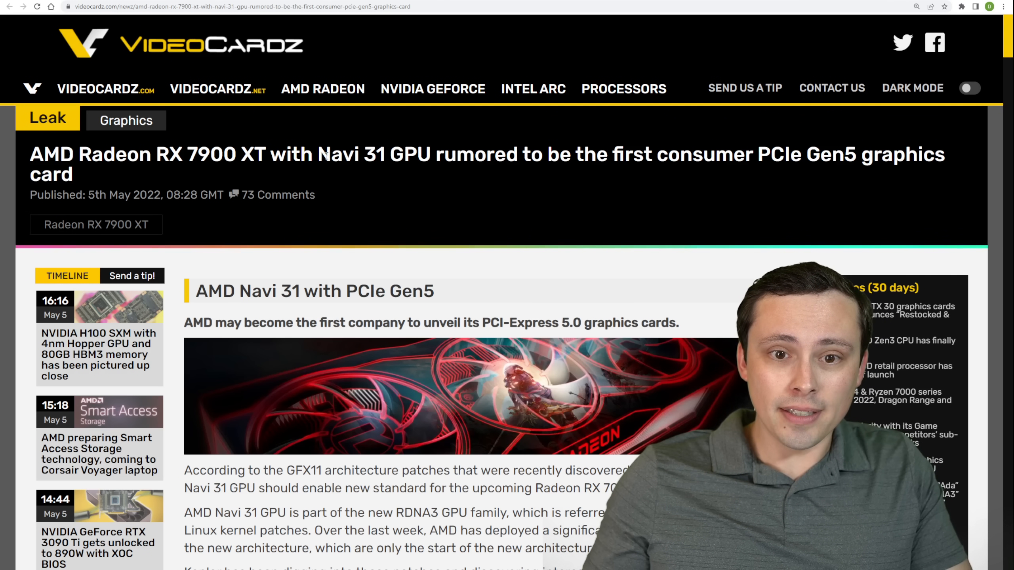
# - Highlight 'Navi 31 GPU' in the PCIe Gen5 headline and read through the tweet and AM5 images
pyautogui.moveTo(317, 154); pyautogui.dragTo(430, 154)
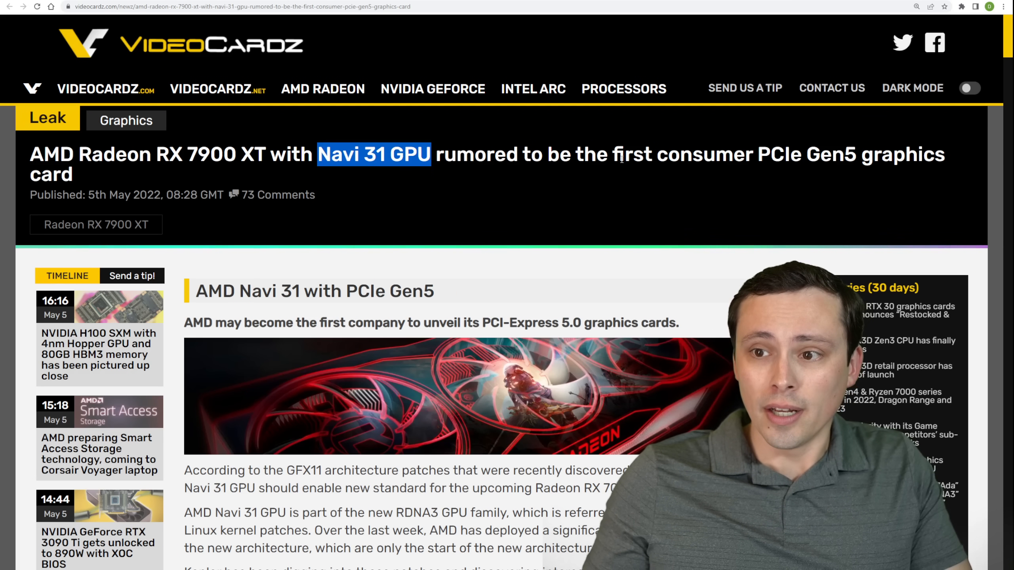
pyautogui.moveTo(811, 170)
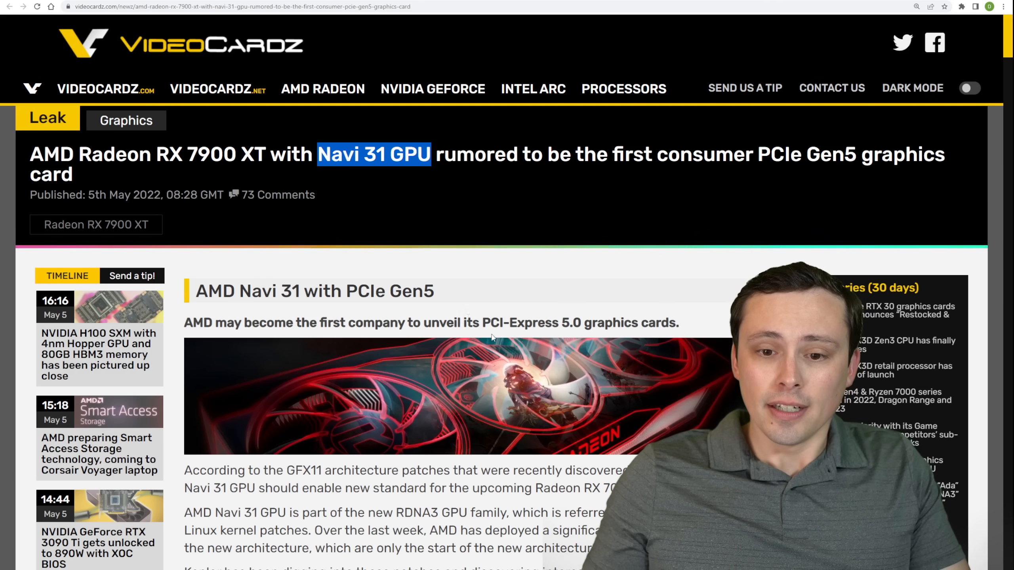
pyautogui.scroll(-3)
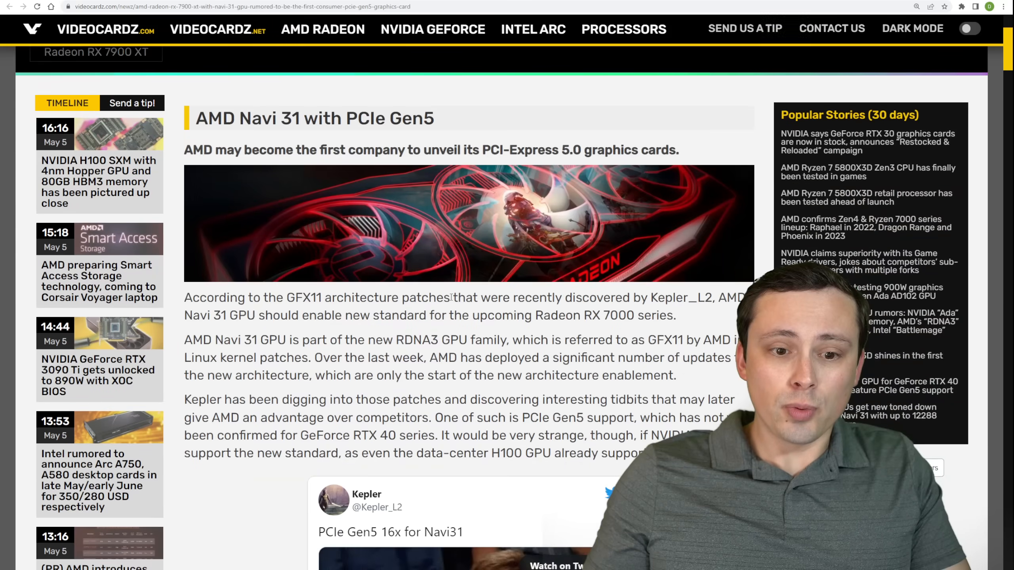
pyautogui.scroll(-3)
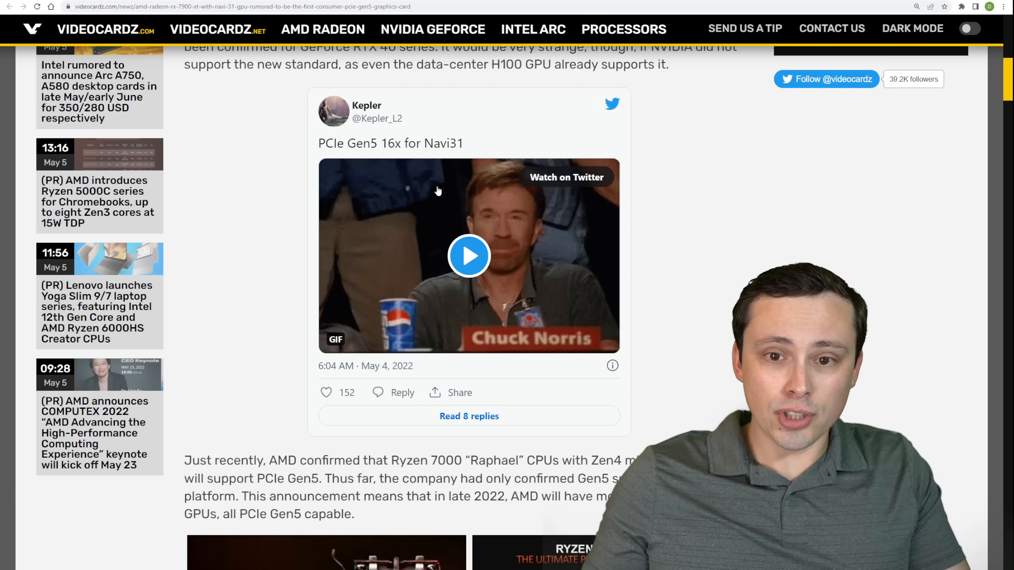
pyautogui.moveTo(336, 158)
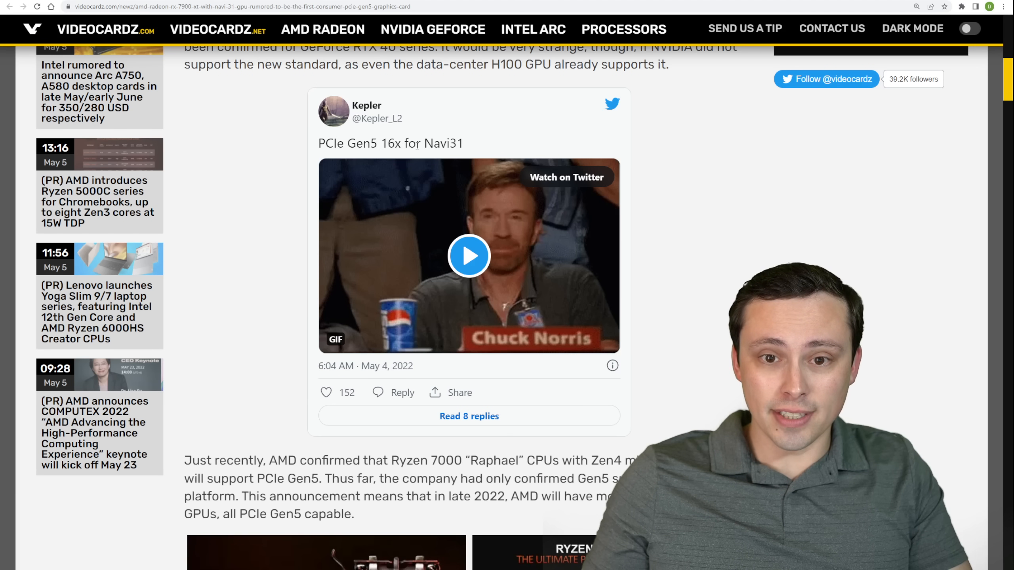
pyautogui.scroll(-3)
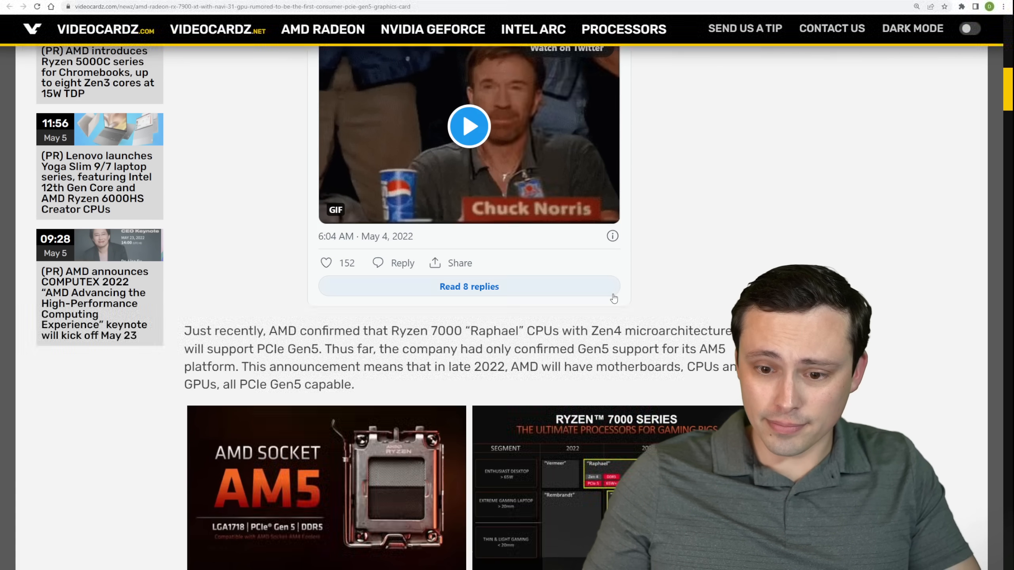
pyautogui.scroll(-3)
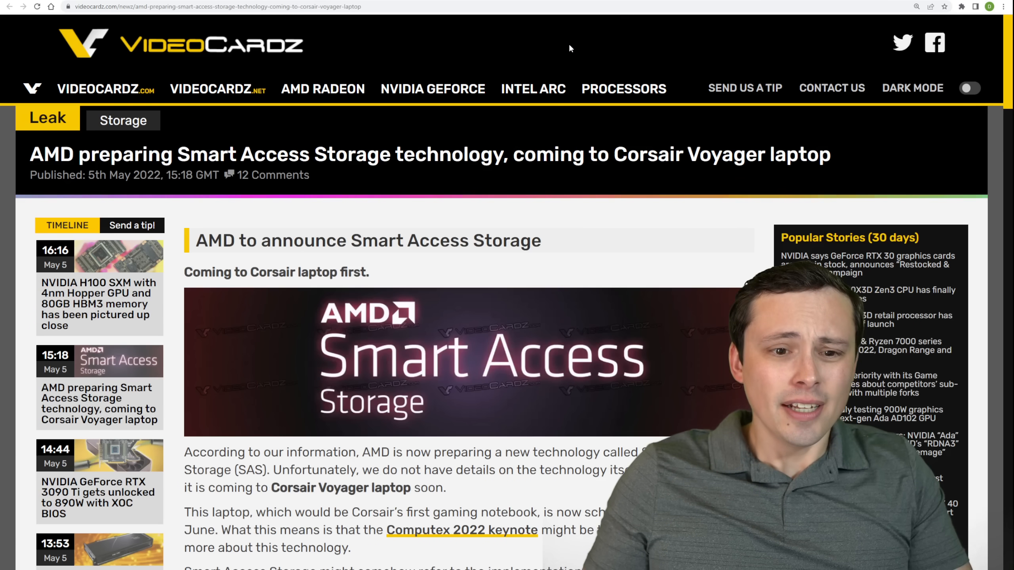
# - Highlight the tipster's name in the Smart Access Storage article's thanks line
pyautogui.scroll(-3)
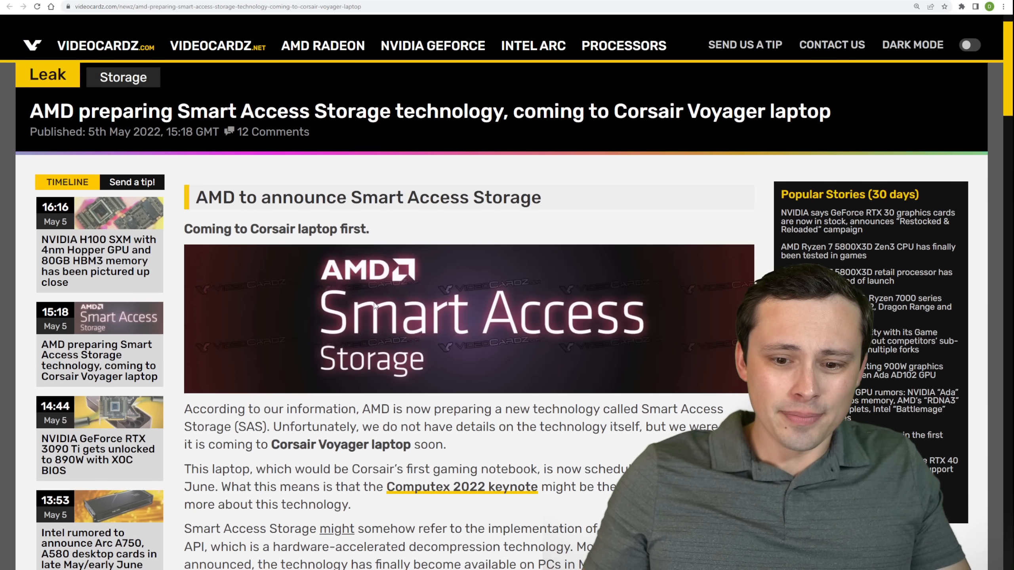
pyautogui.scroll(-3)
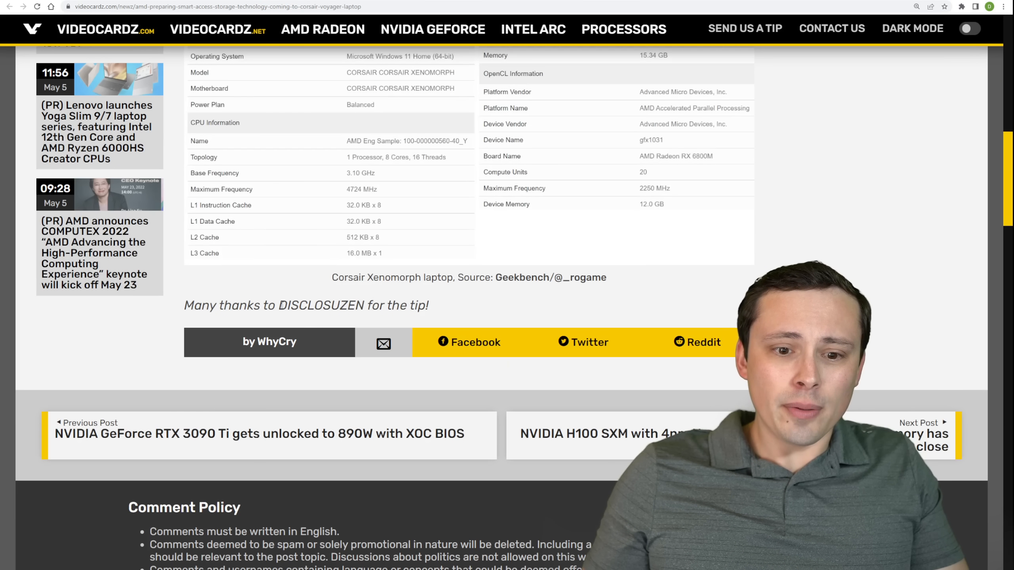
pyautogui.doubleClick(320, 305)
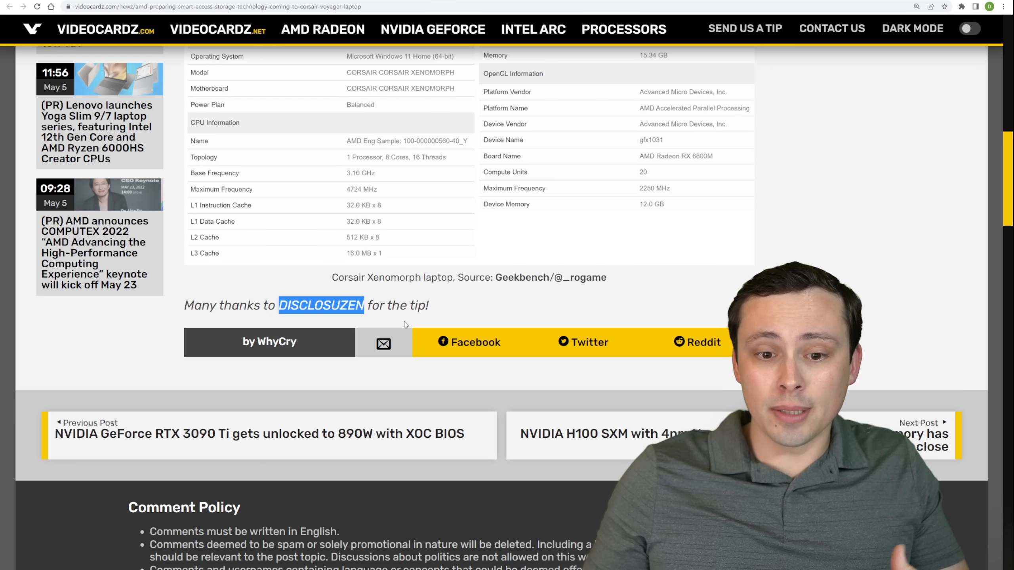
pyautogui.moveTo(446, 356)
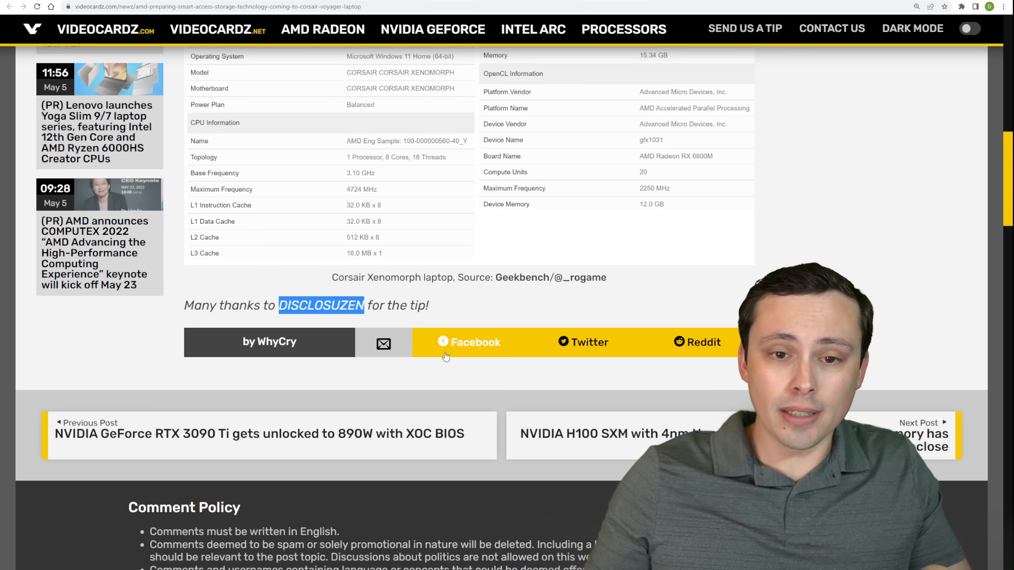
# - Read the Smart Access Storage article down to the Xenomorph Geekbench specs
pyautogui.scroll(3)
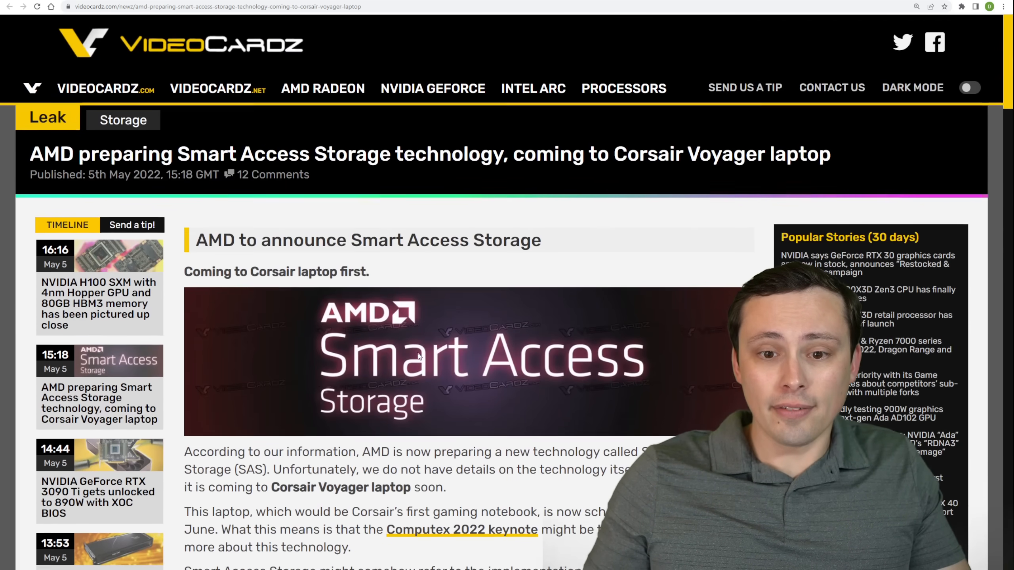
pyautogui.scroll(-3)
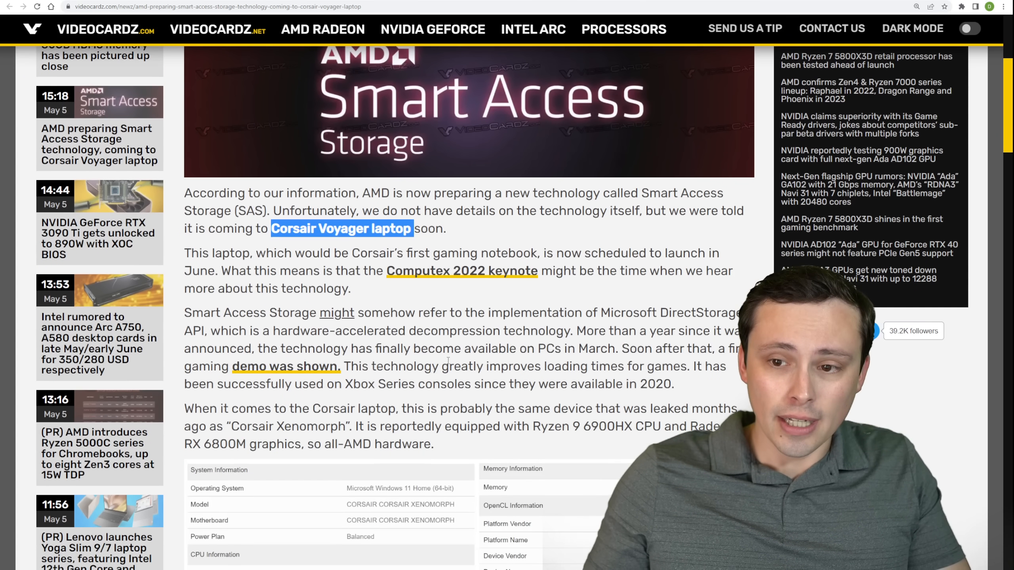
pyautogui.scroll(-3)
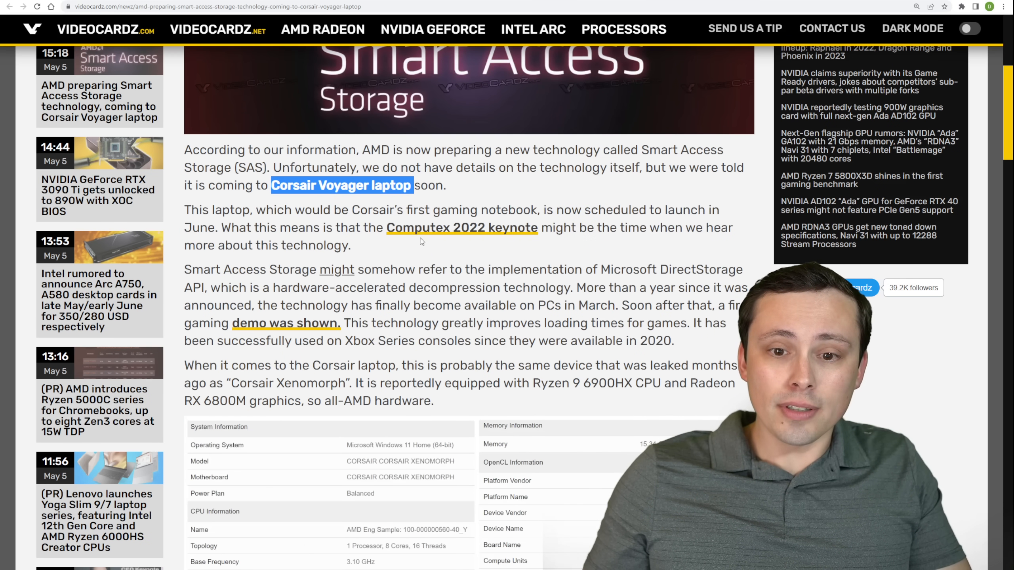
pyautogui.moveTo(500, 246)
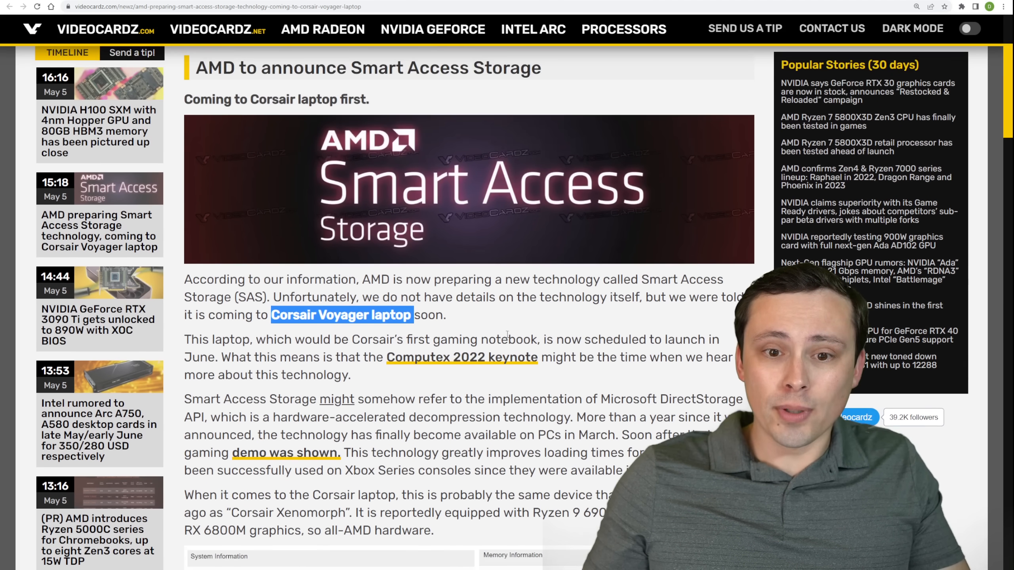
pyautogui.scroll(-3)
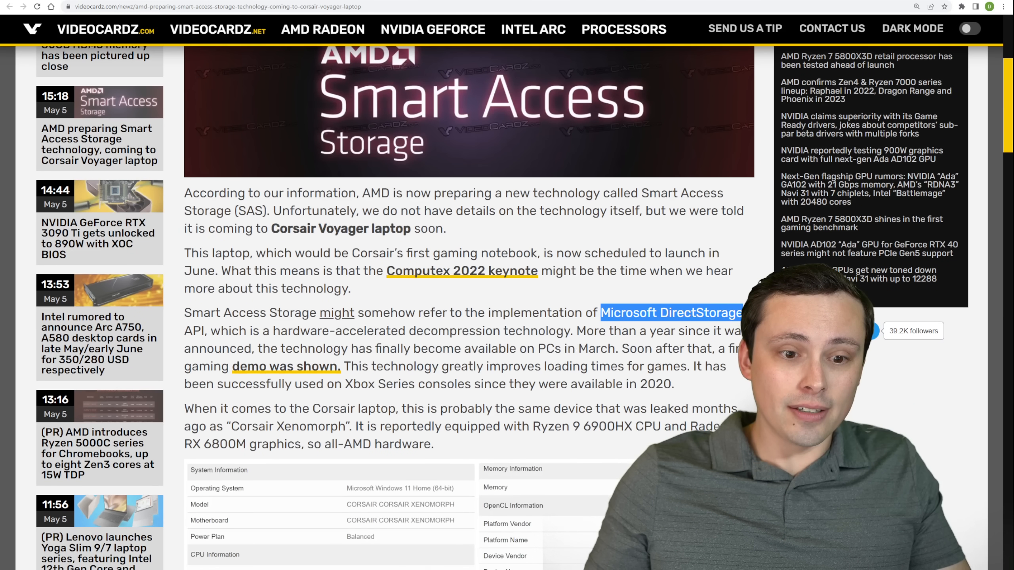
pyautogui.scroll(-3)
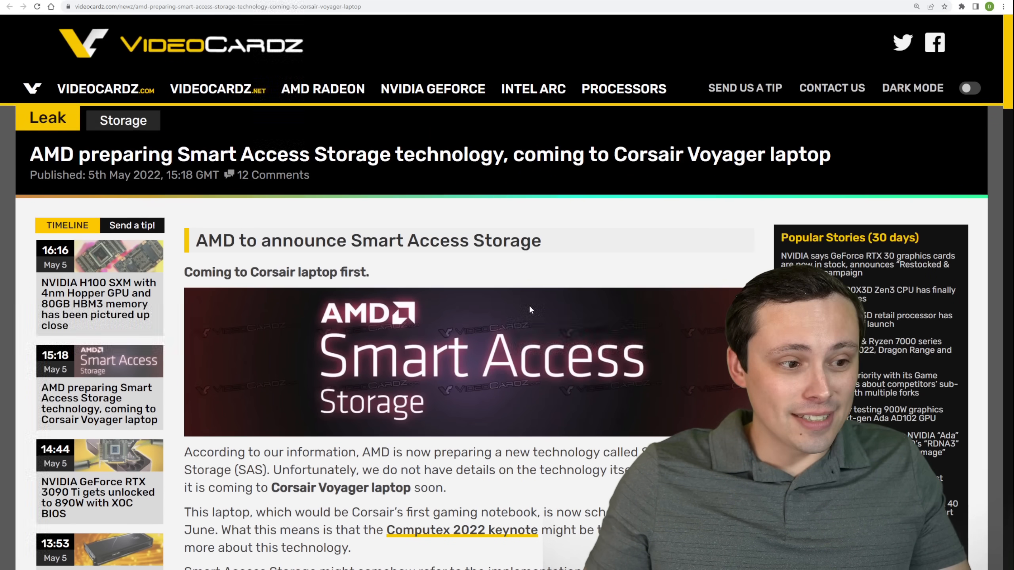
pyautogui.scroll(-3)
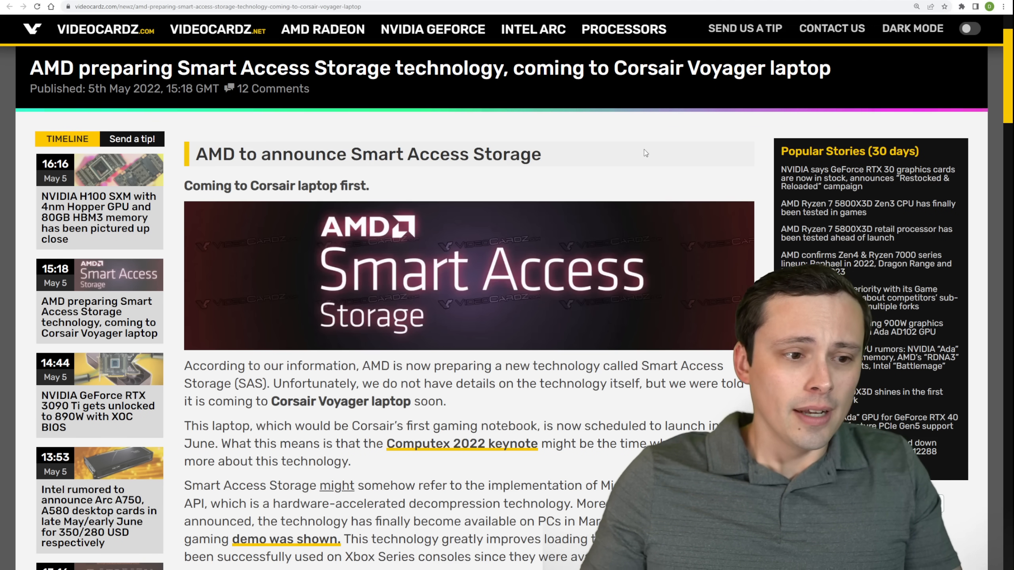
pyautogui.moveTo(619, 160)
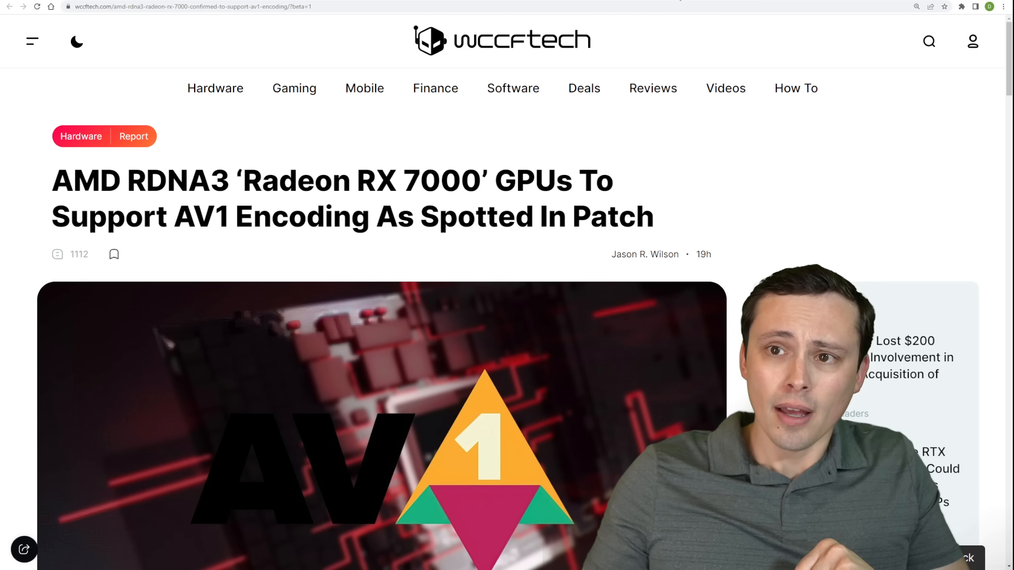
# - Scroll through WCCFtech's RDNA3 AV1 encoding article to Kepler's tweet
pyautogui.scroll(-3)
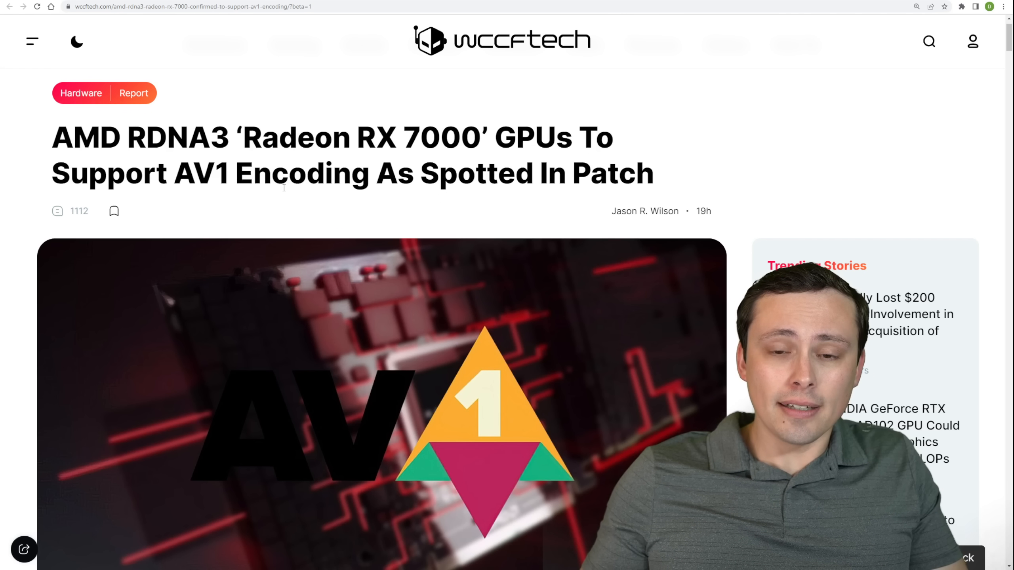
pyautogui.scroll(-3)
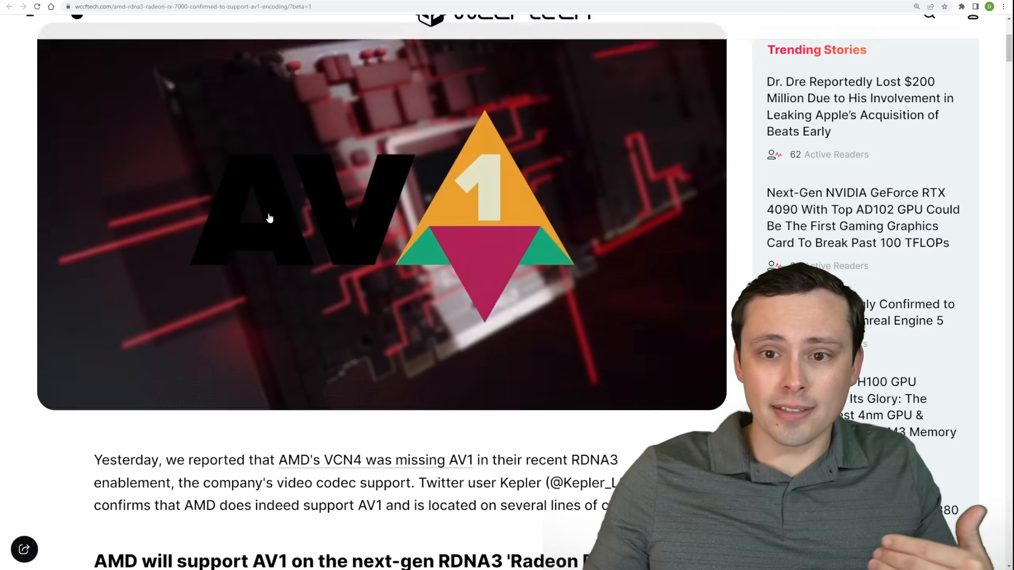
pyautogui.scroll(-3)
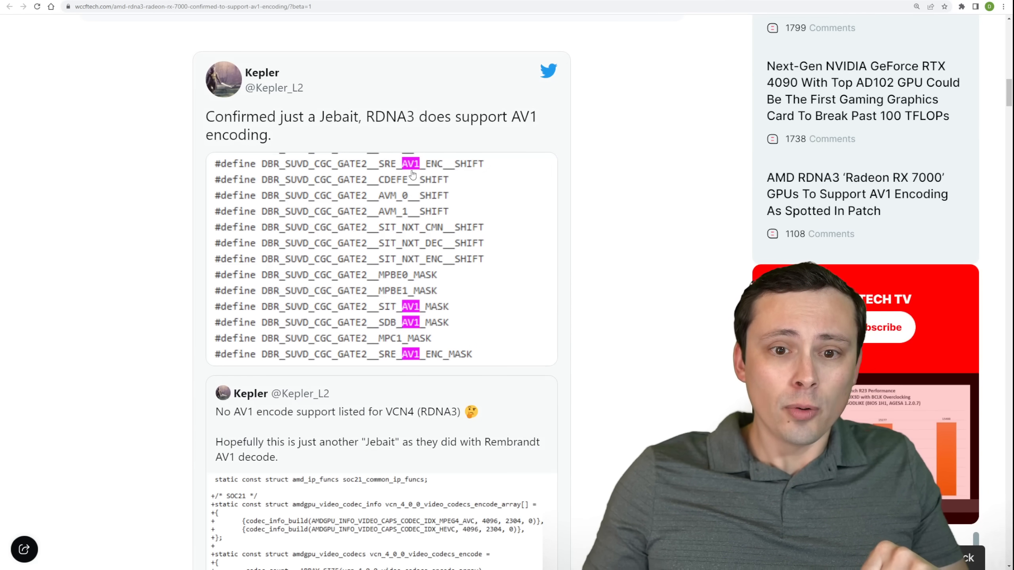
pyautogui.scroll(-3)
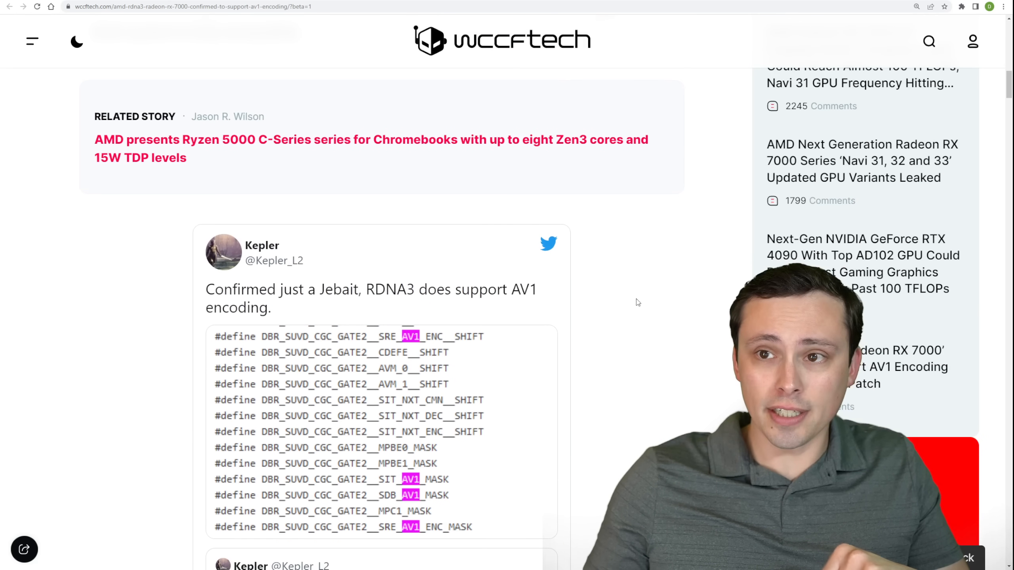
pyautogui.scroll(3)
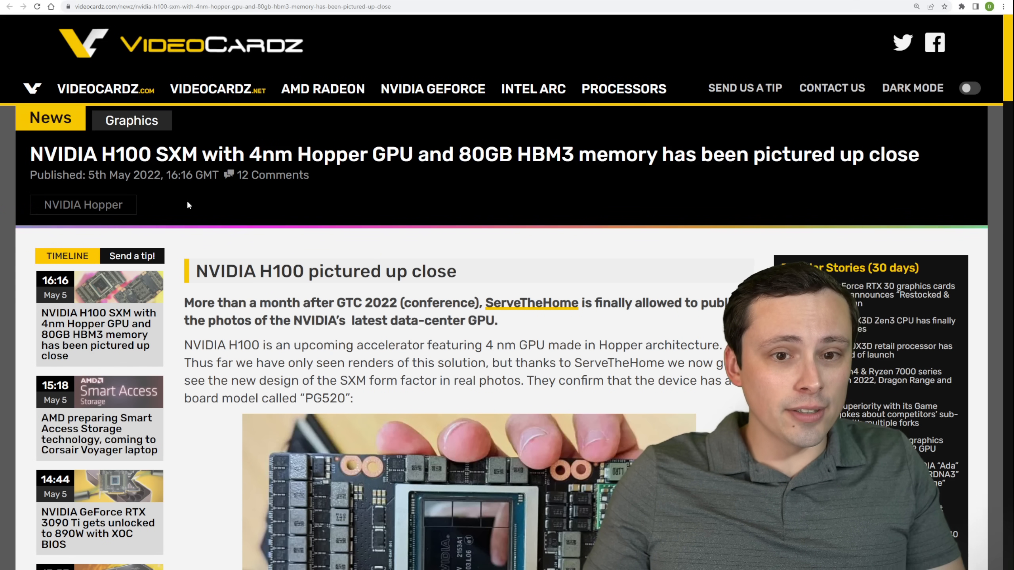
# - Read the NVIDIA H100 article down to the data-center GPU specifications table
pyautogui.scroll(-3)
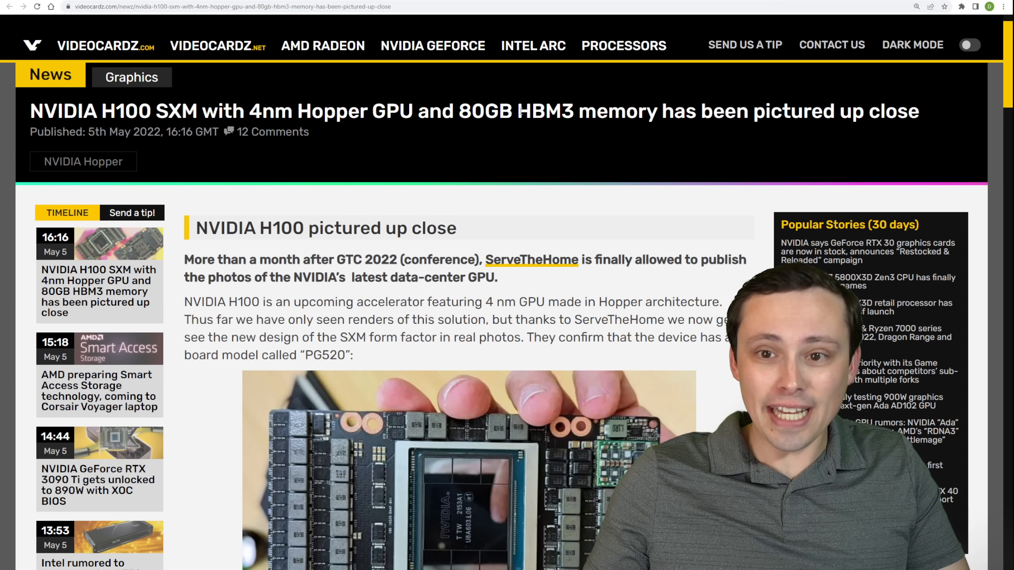
pyautogui.scroll(-3)
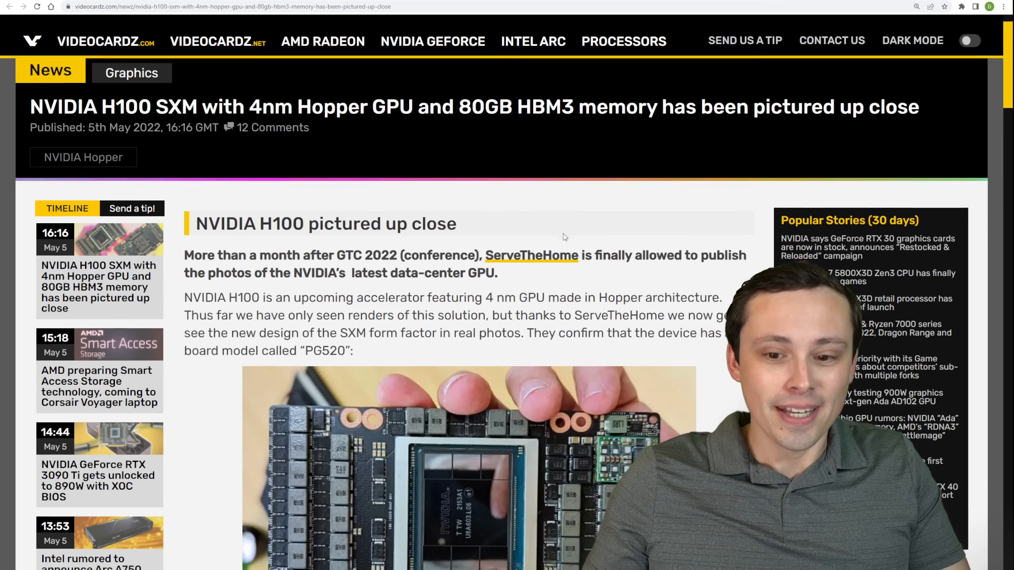
pyautogui.scroll(-3)
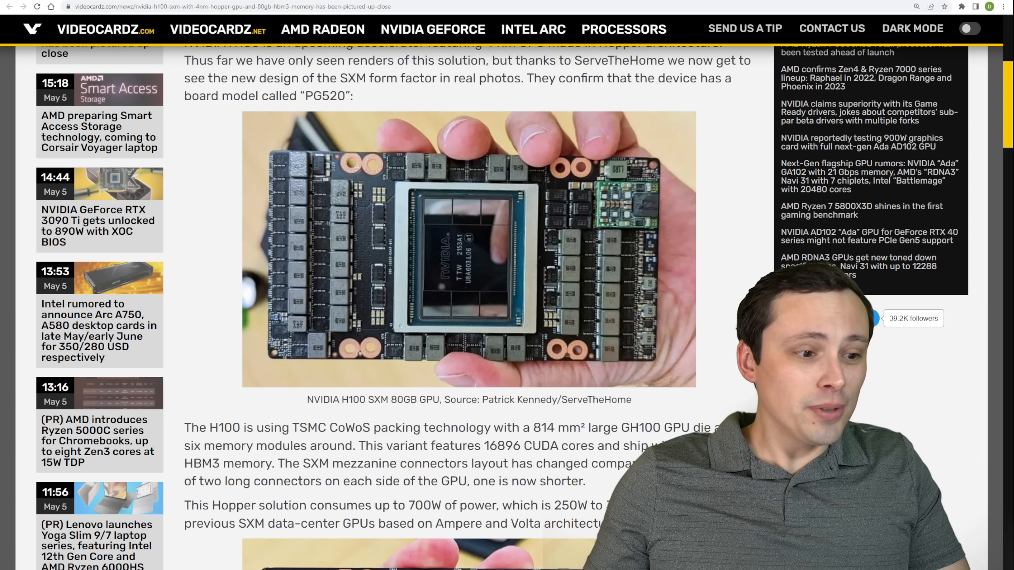
pyautogui.scroll(-3)
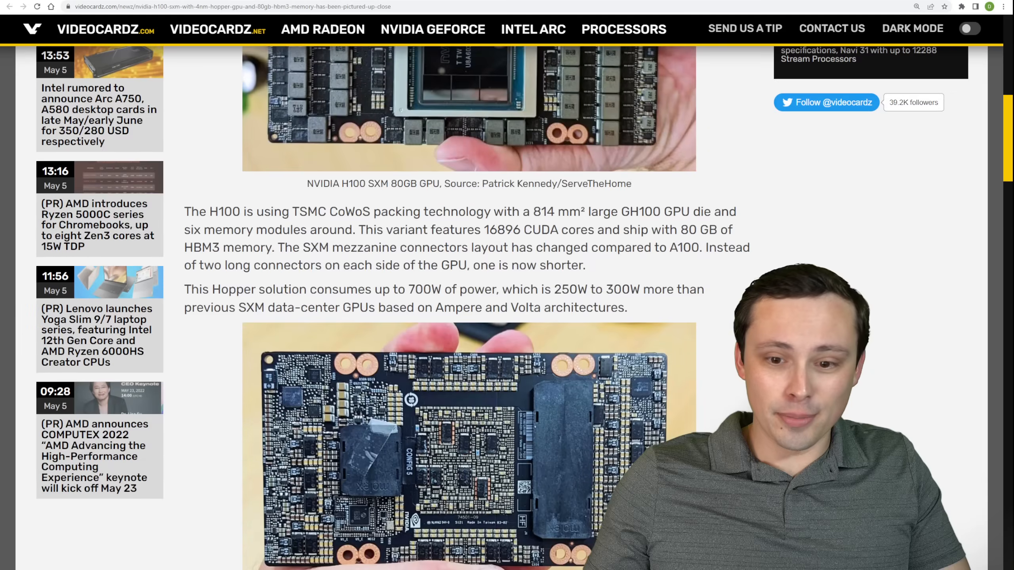
pyautogui.scroll(-3)
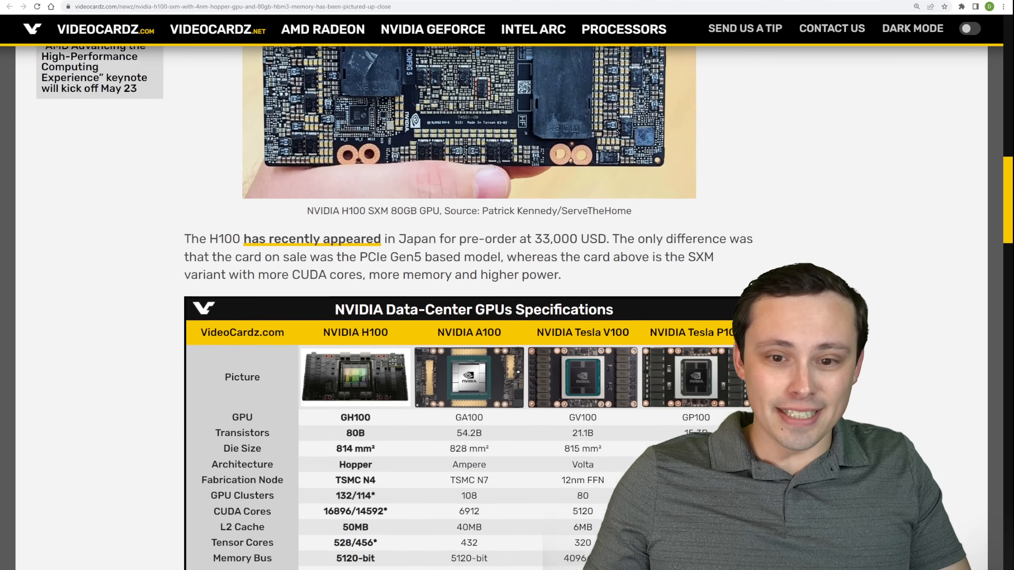
pyautogui.scroll(-3)
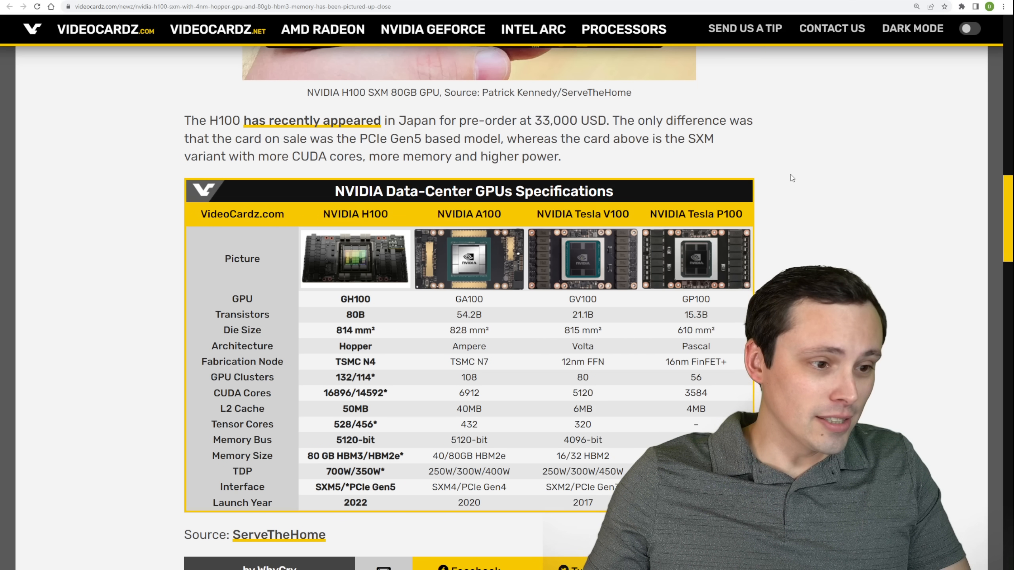
pyautogui.scroll(-3)
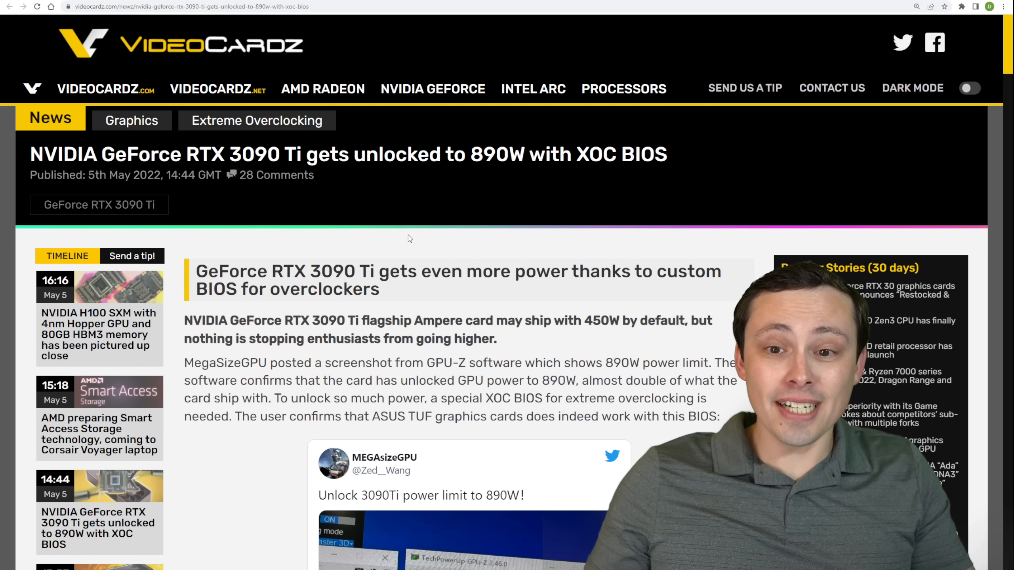
# - Highlight the 890W figure in the RTX 3090 Ti headline and read on
pyautogui.scroll(-3)
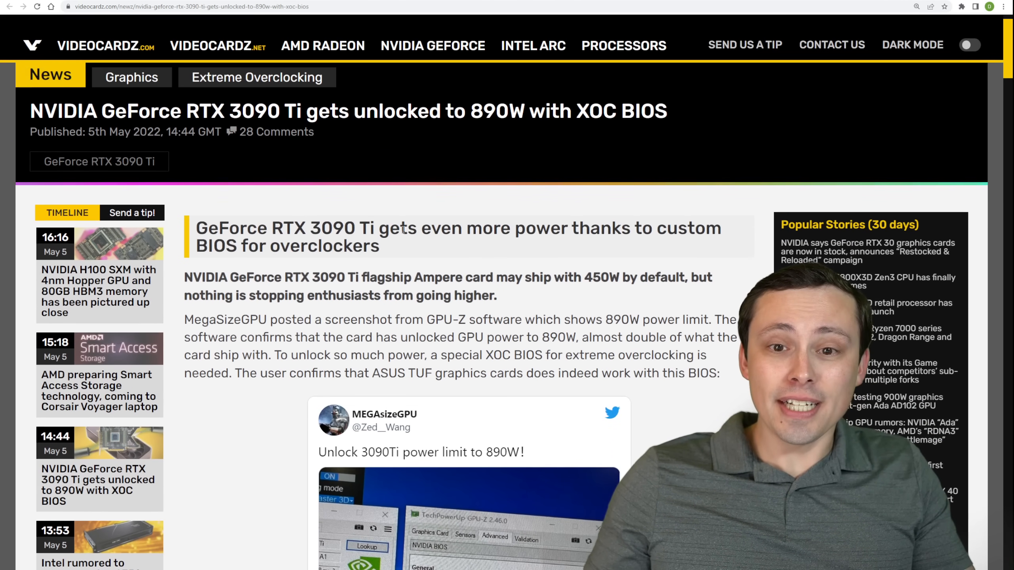
pyautogui.moveTo(586, 112); pyautogui.dragTo(666, 111)
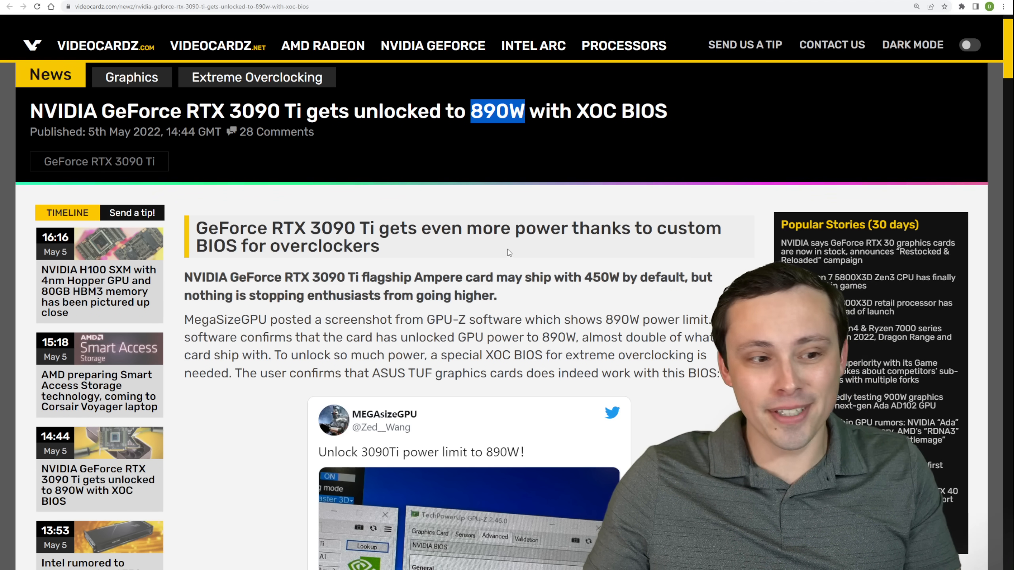
pyautogui.scroll(-3)
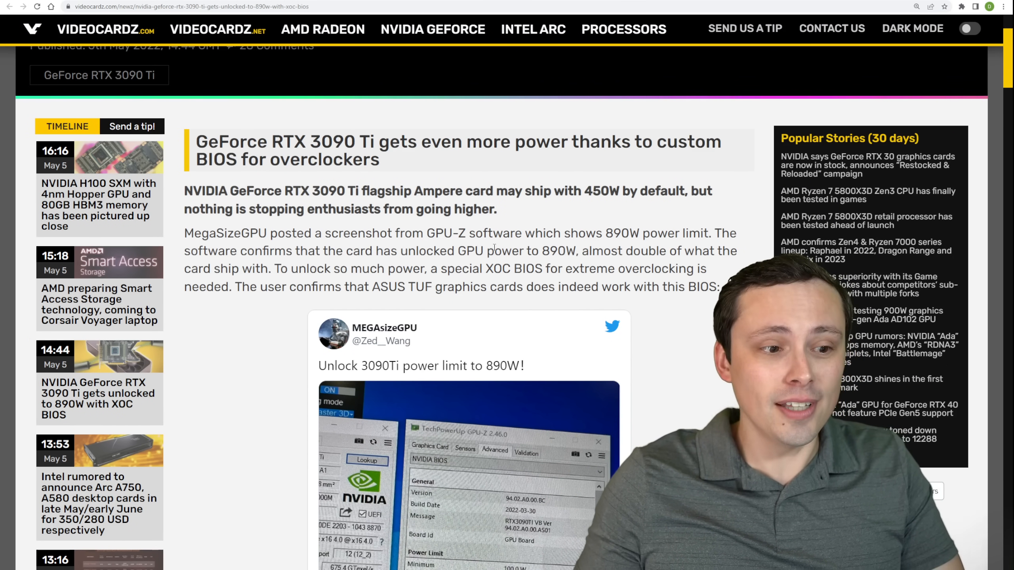
pyautogui.scroll(-3)
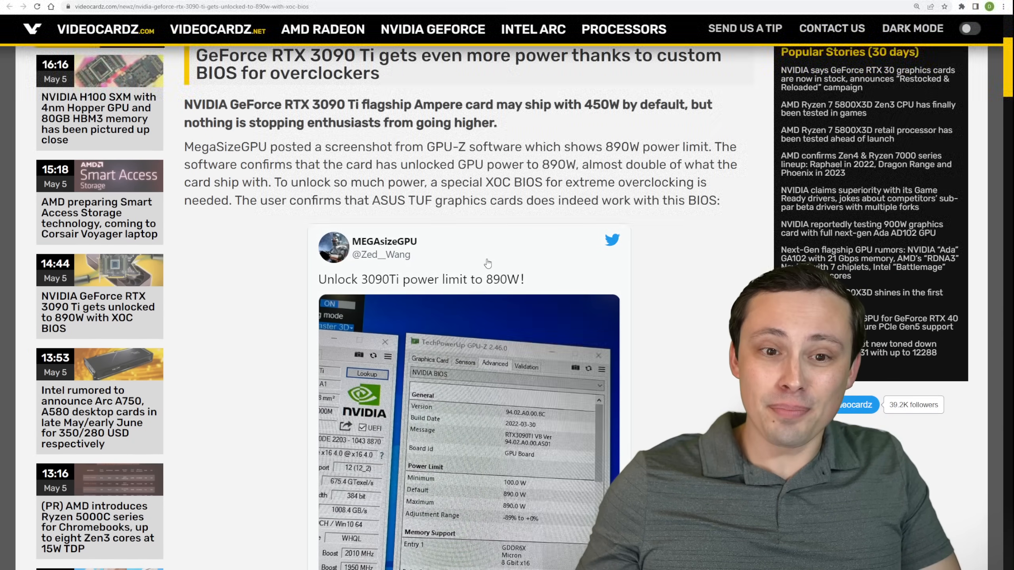
pyautogui.scroll(-3)
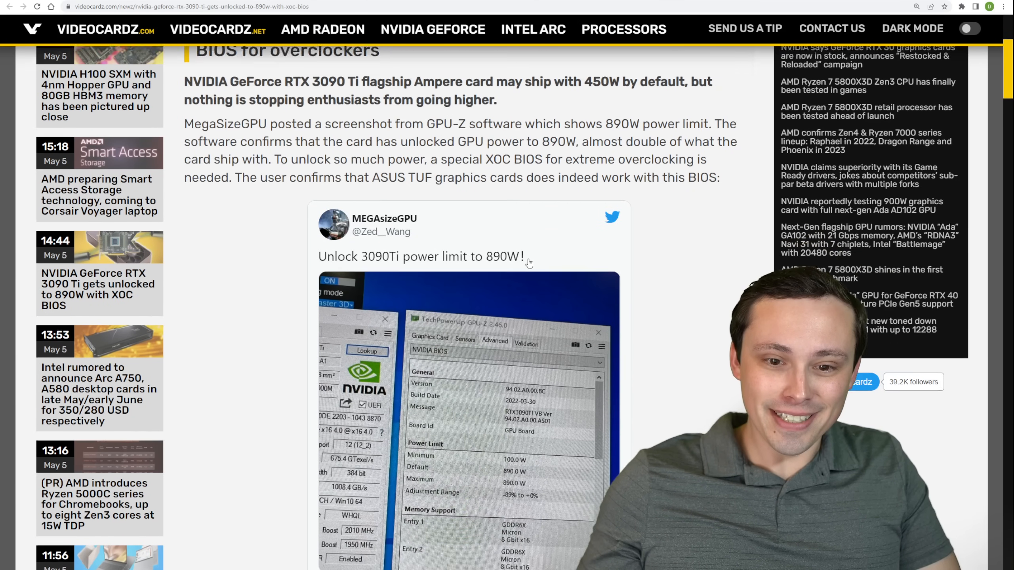
pyautogui.scroll(-3)
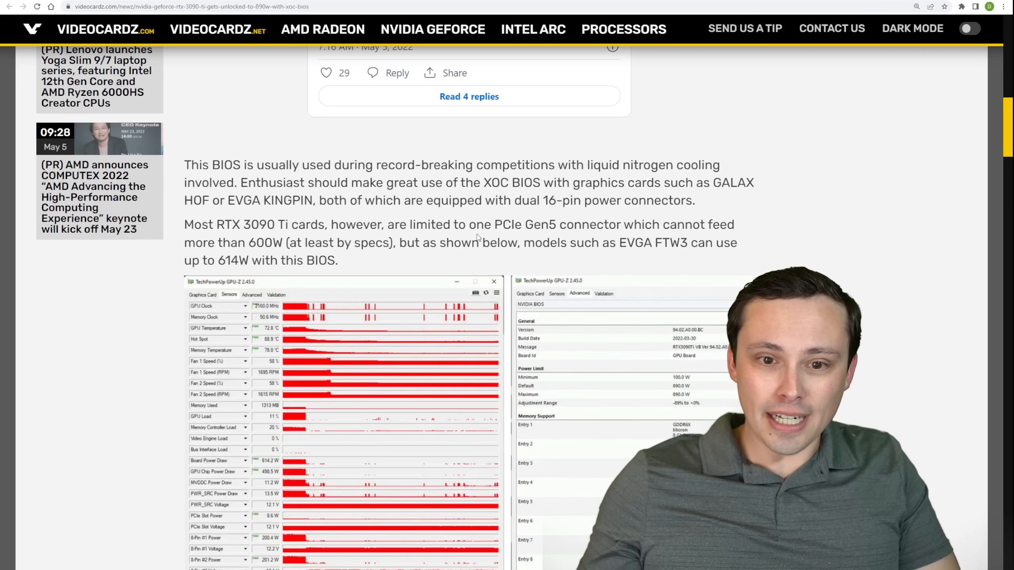
pyautogui.scroll(-3)
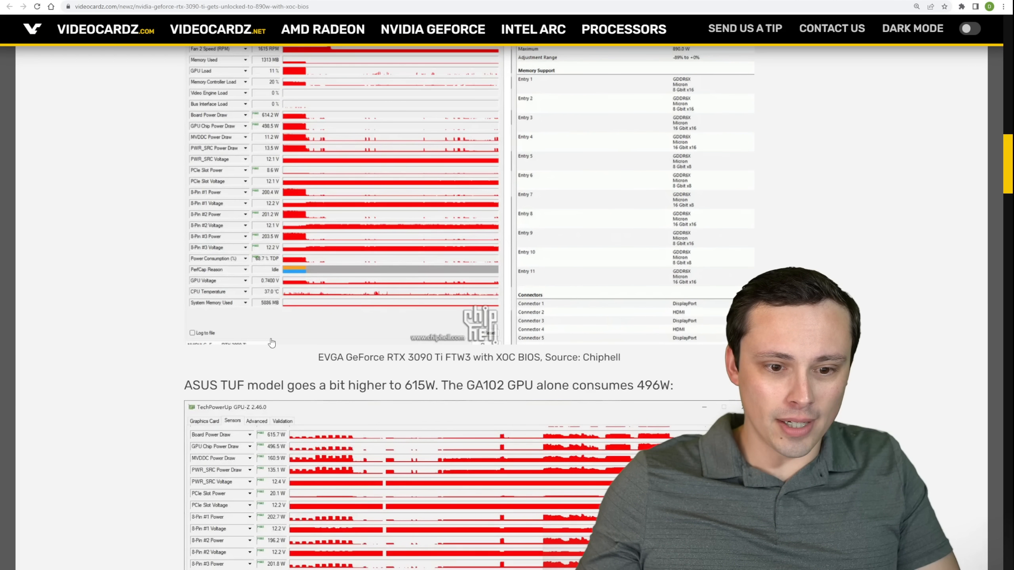
# - Highlight the 615W power figure and the warning about irreversibly breaking the card
pyautogui.doubleClick(194, 385)
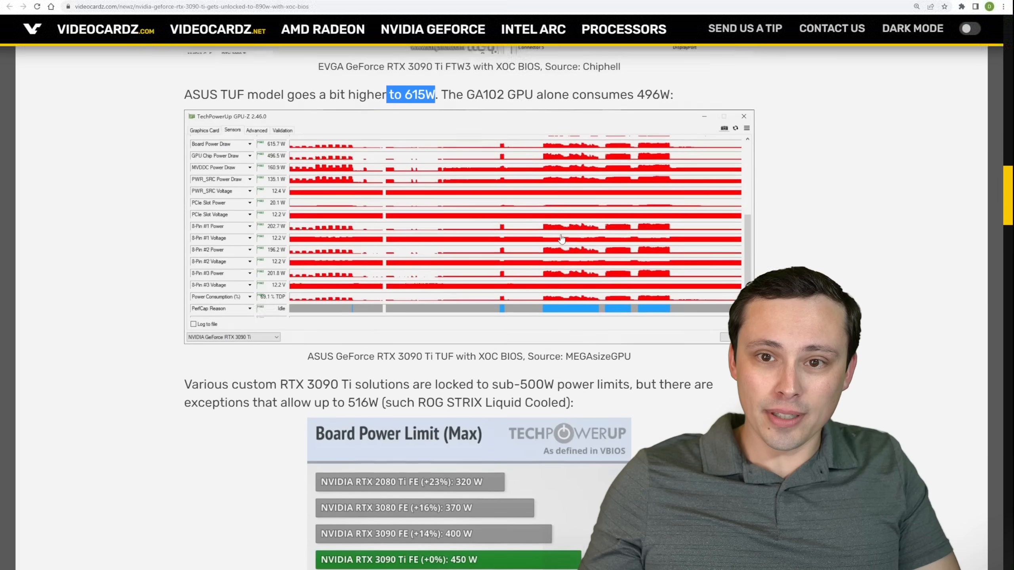
pyautogui.scroll(-3)
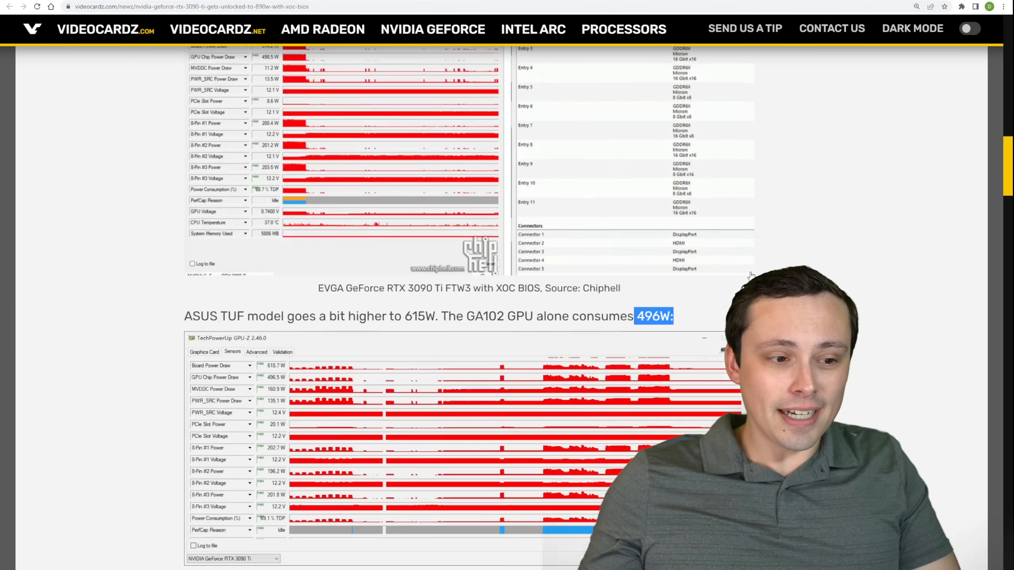
pyautogui.scroll(-3)
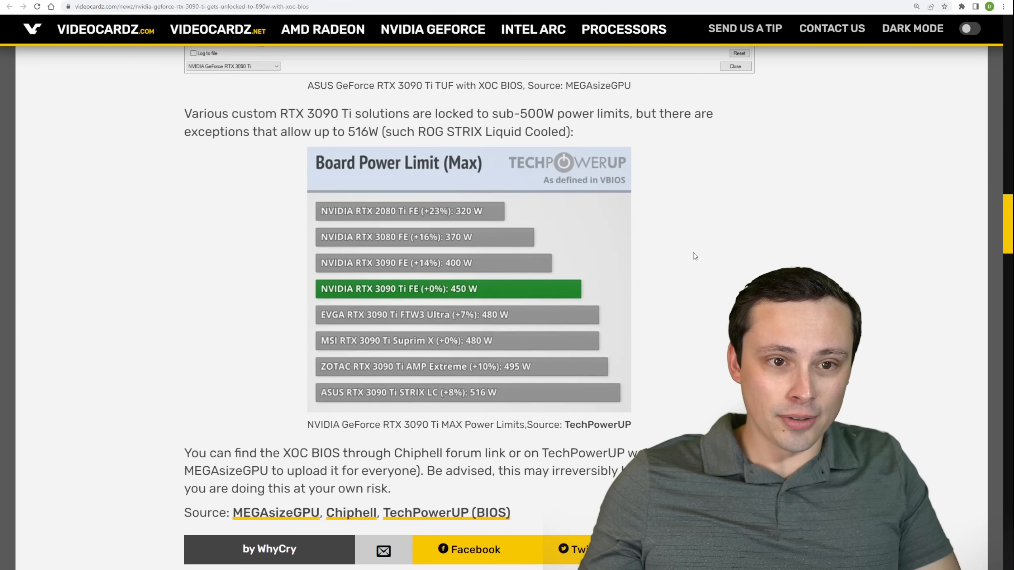
pyautogui.scroll(-3)
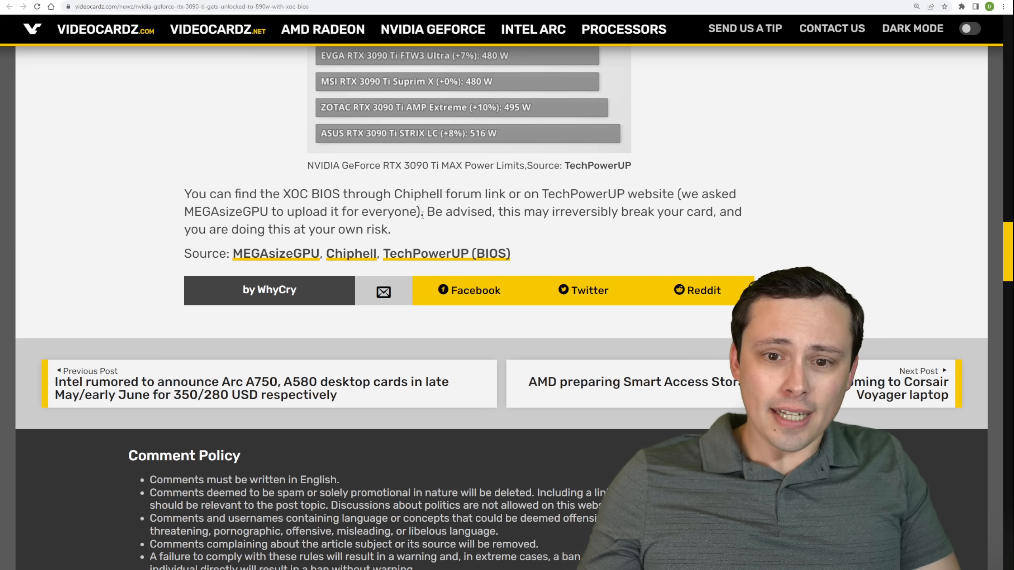
pyautogui.moveTo(427, 211); pyautogui.dragTo(390, 228)
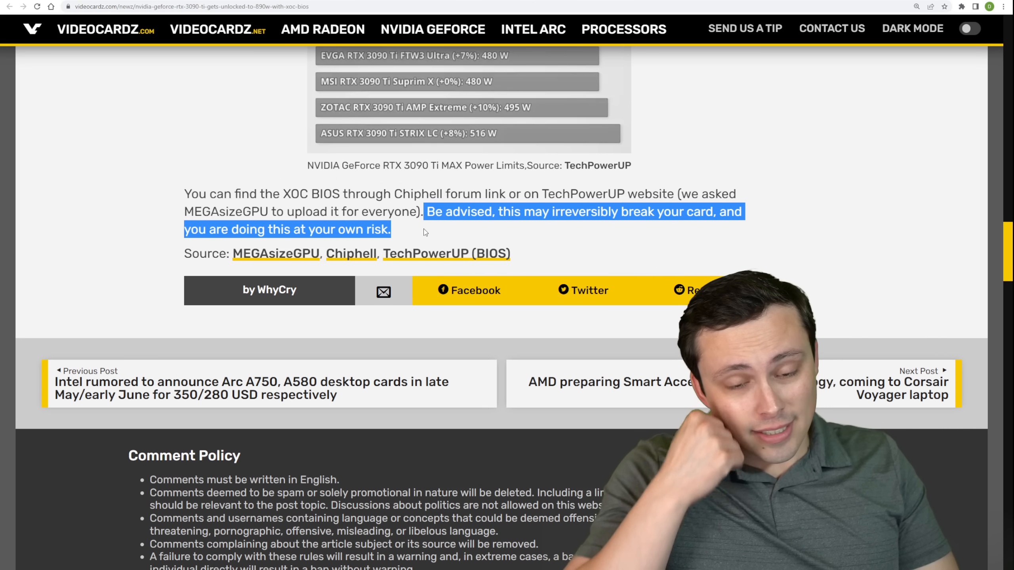
pyautogui.scroll(-3)
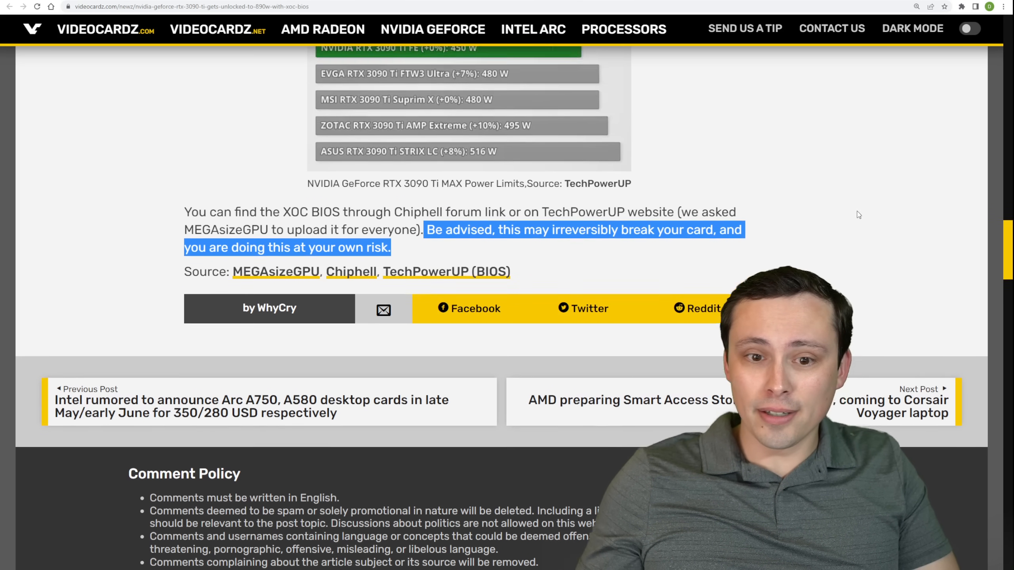